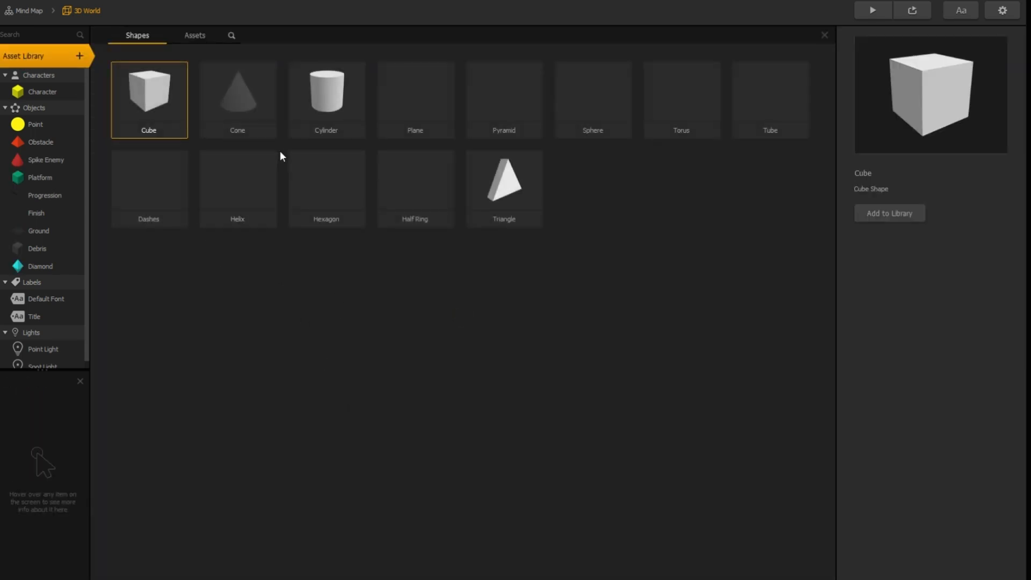
# - Add a sphere shape to the Asset Library and name the object coin_magnet
pyautogui.click(591, 99)
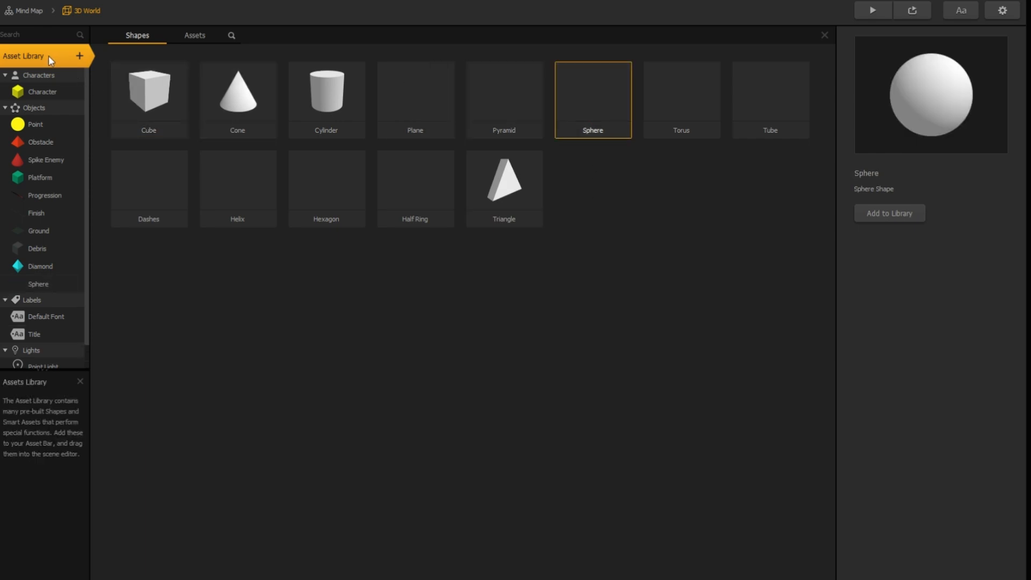
pyautogui.click(823, 35)
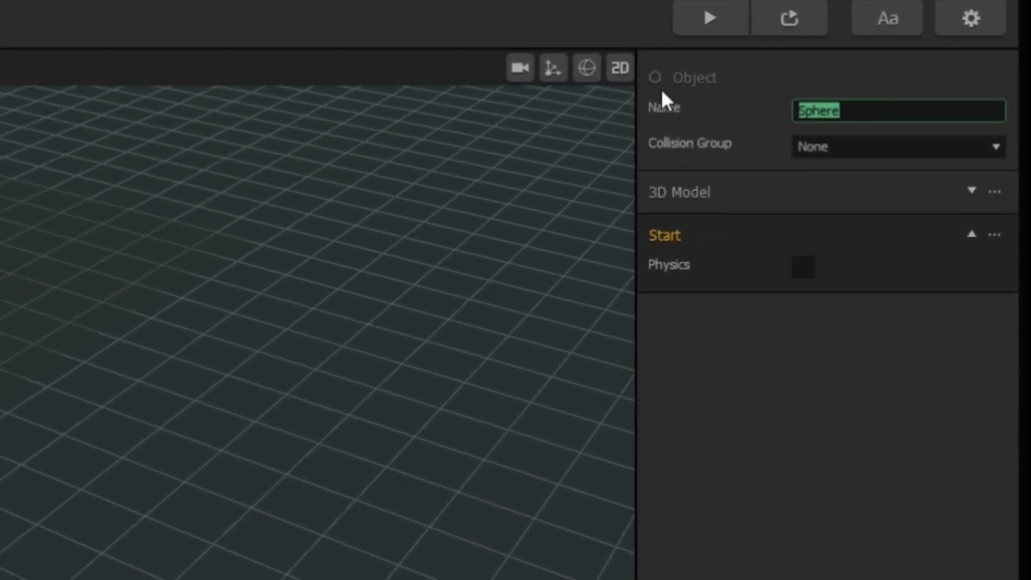
pyautogui.write('coin_')
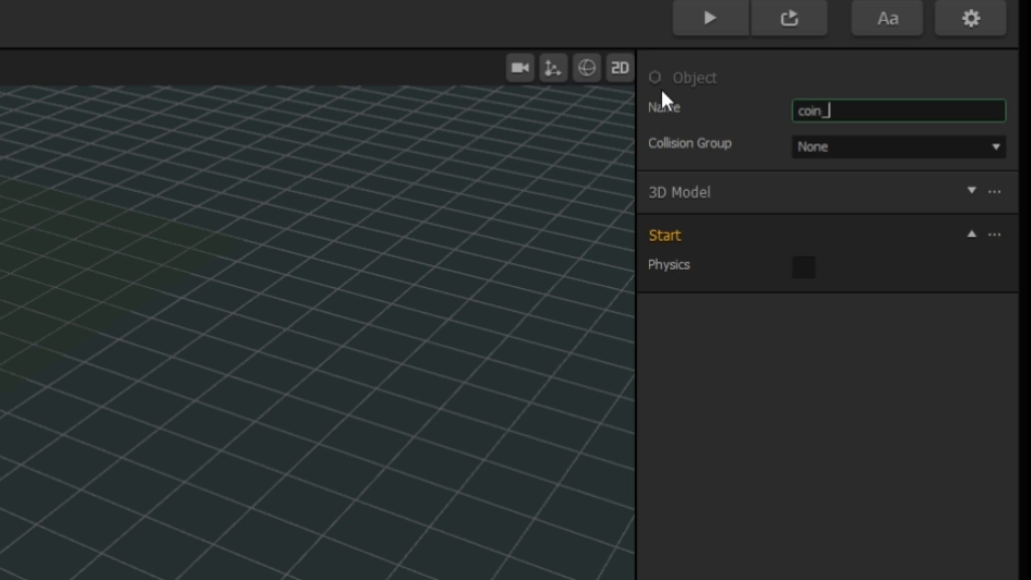
pyautogui.write('magnet')
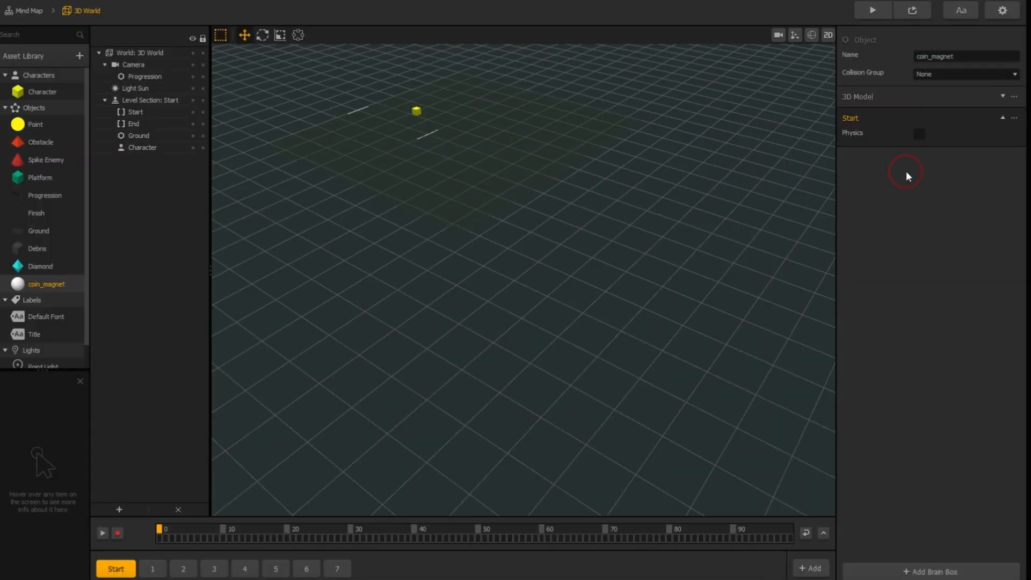
pyautogui.moveTo(598, 184)
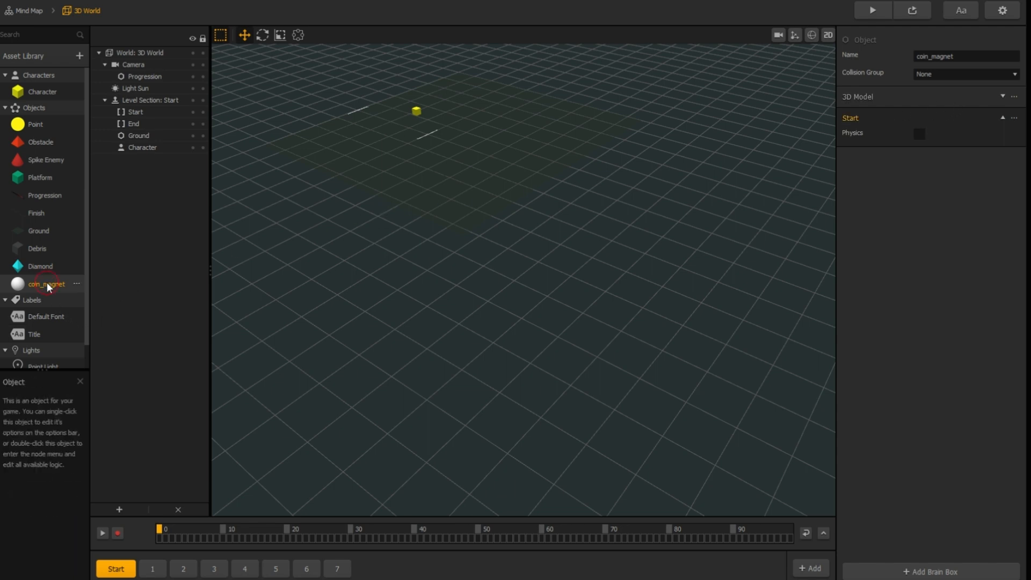
# - In coin_magnet's node graph, connect Start's Created signal to an If Collide node
pyautogui.doubleClick(45, 283)
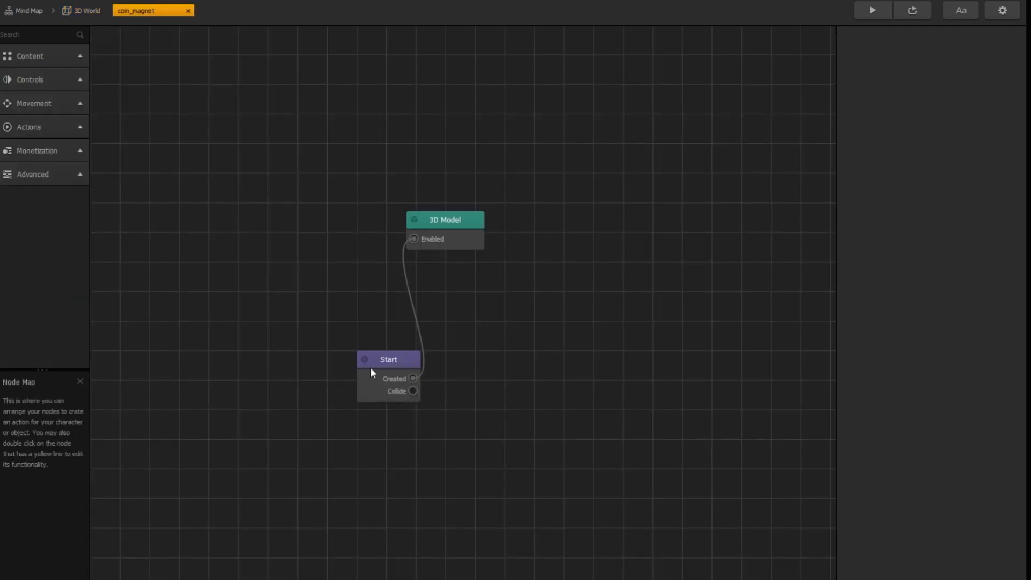
pyautogui.click(388, 359)
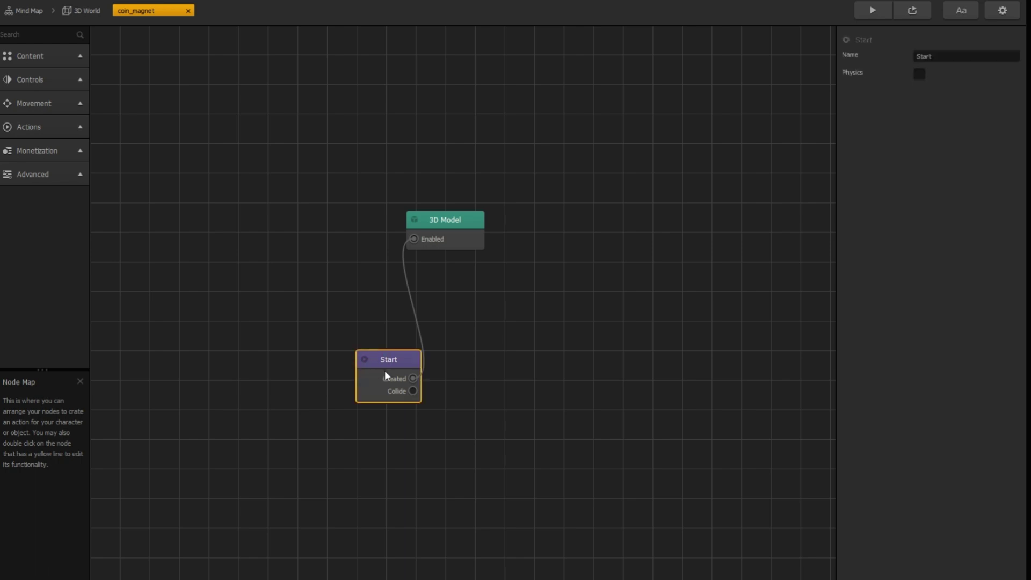
pyautogui.click(29, 127)
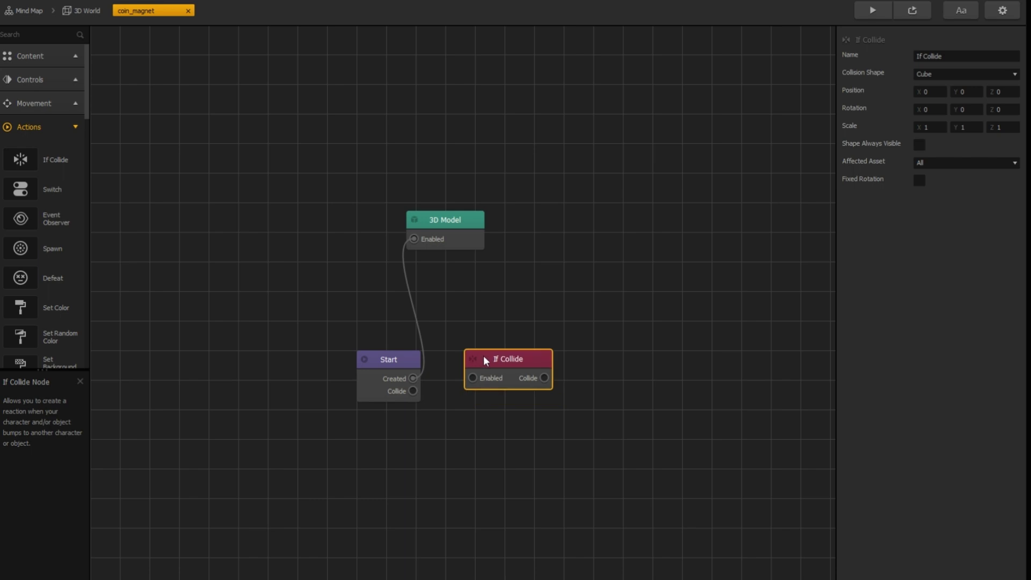
pyautogui.click(966, 162)
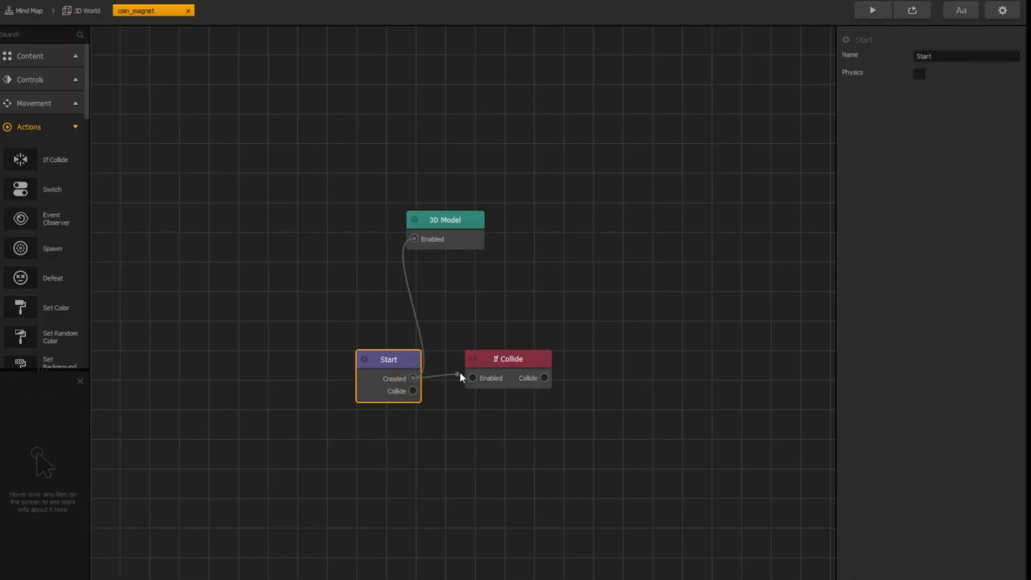
pyautogui.moveTo(83, 198)
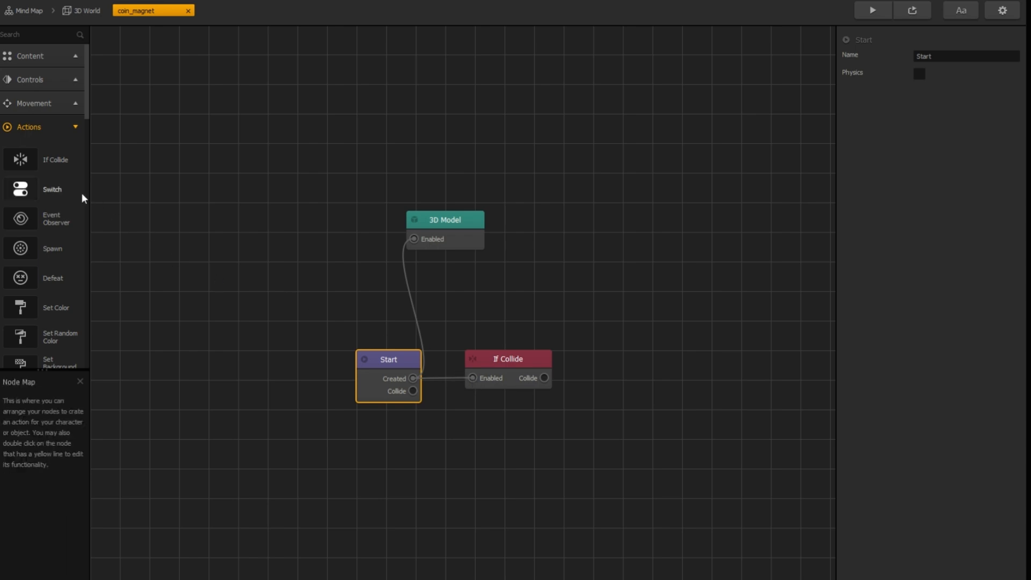
# - Add a Send node with event 'coins' and a 0.1-second Delay feeding Remove
pyautogui.scroll(-3)
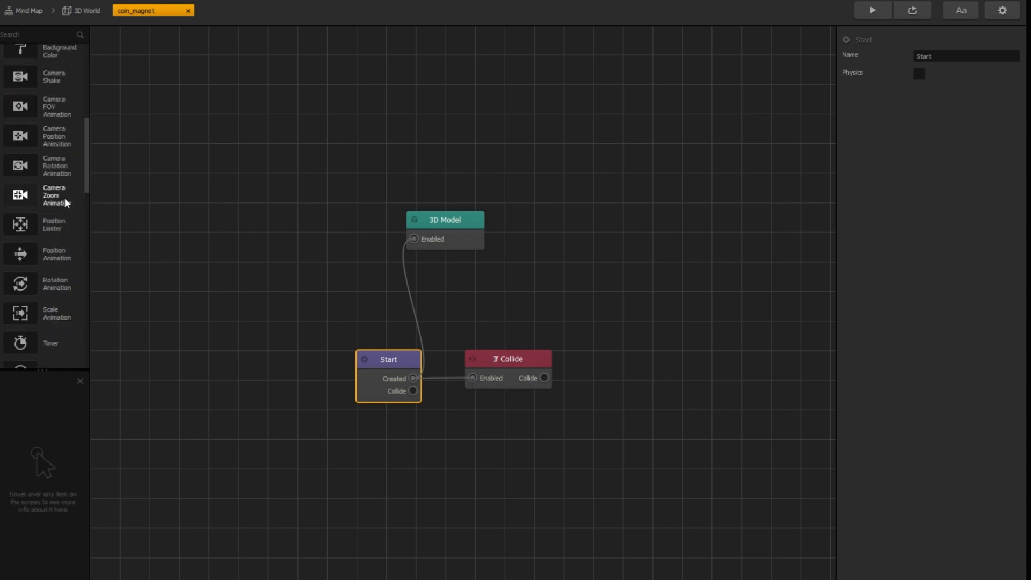
pyautogui.scroll(-3)
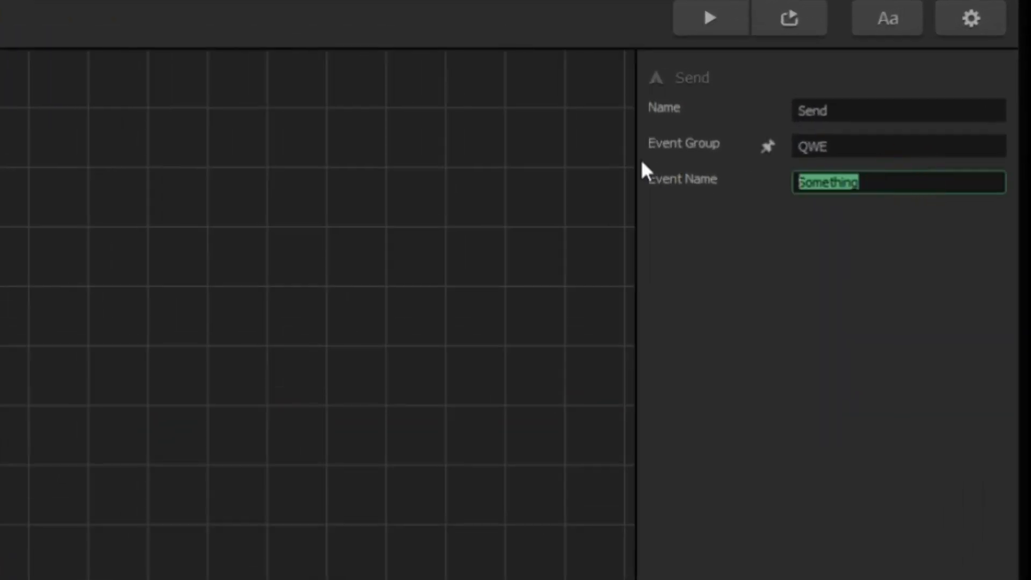
pyautogui.write('coins')
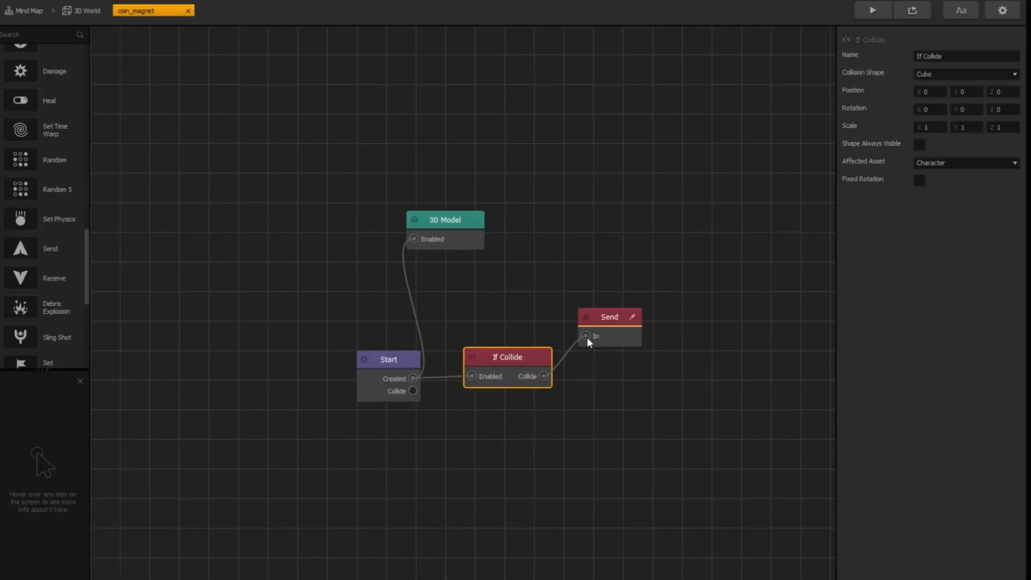
pyautogui.moveTo(68, 227)
pyautogui.write('0.1')
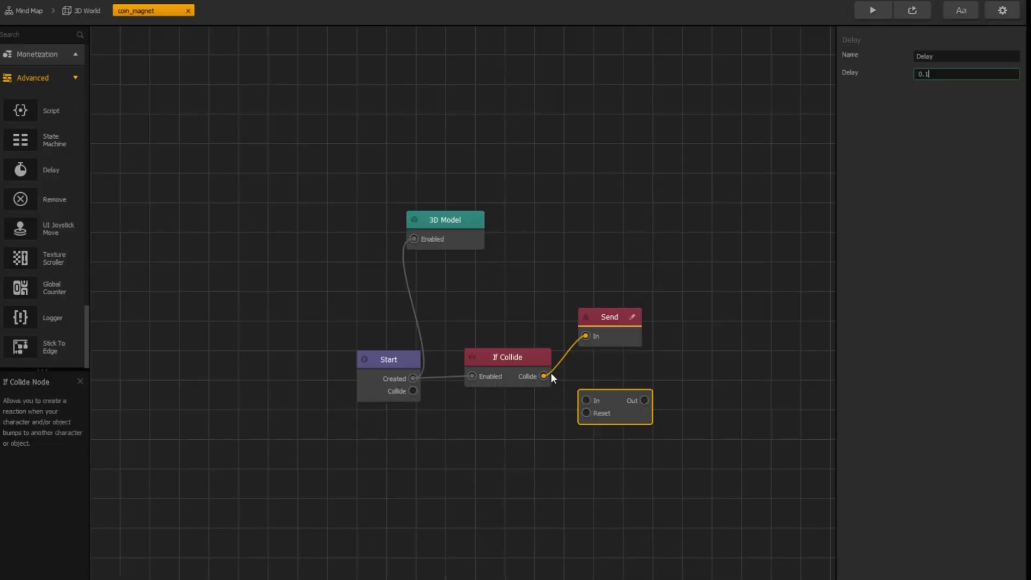
pyautogui.click(507, 357)
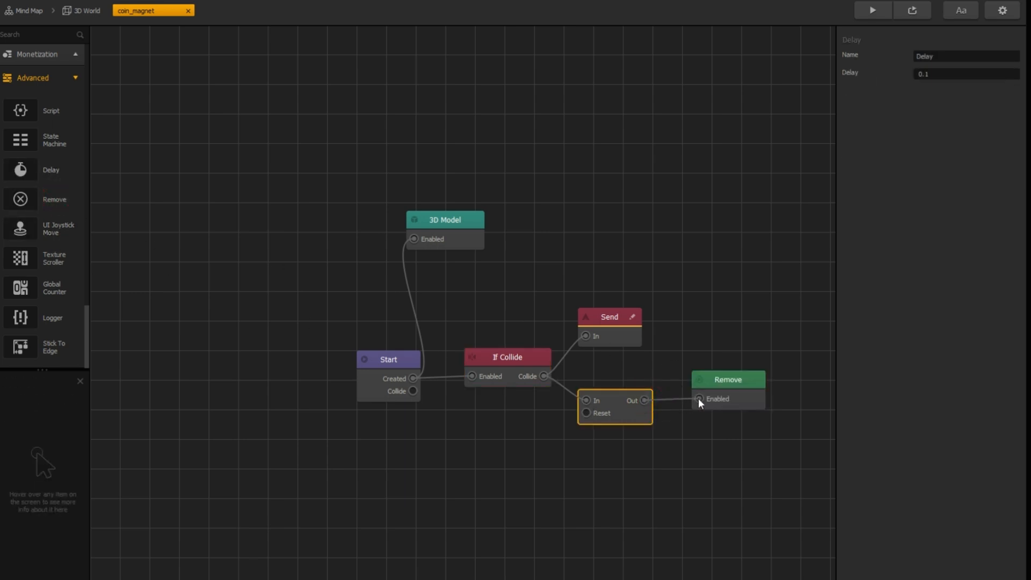
pyautogui.moveTo(645, 384)
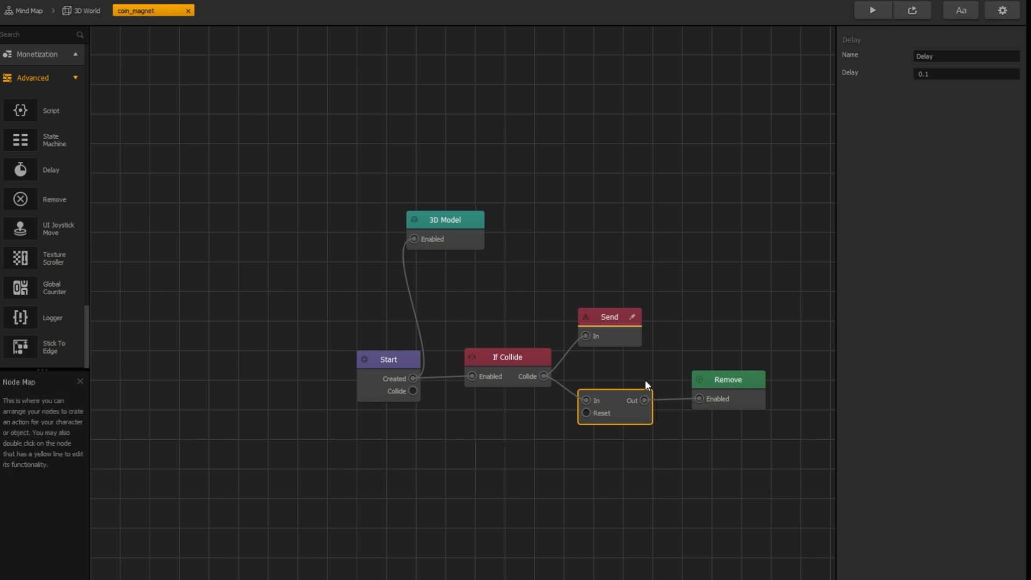
pyautogui.click(86, 11)
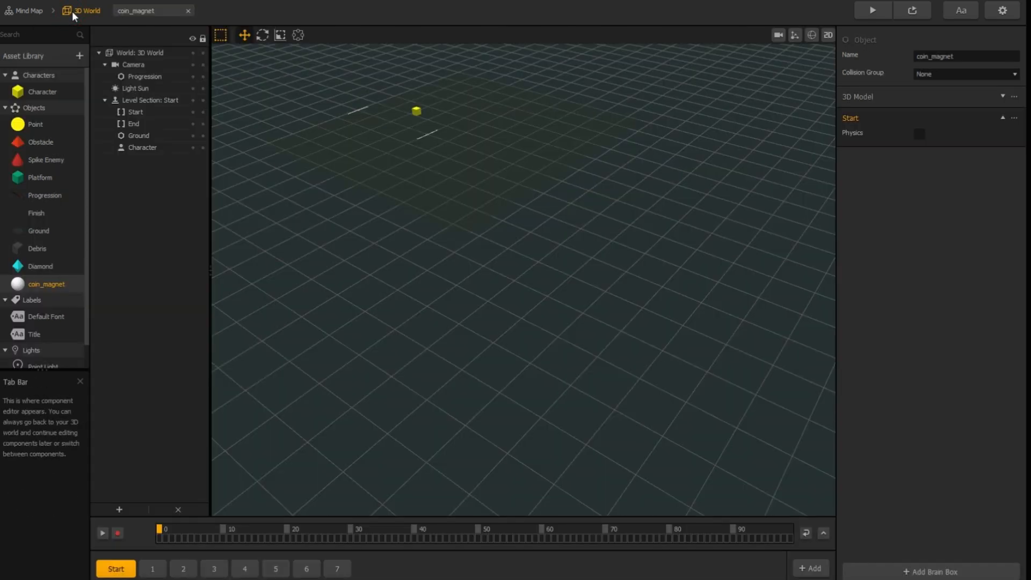
# - Place the coin_magnet sphere in level section 1 near the platforms and coins
pyautogui.click(152, 569)
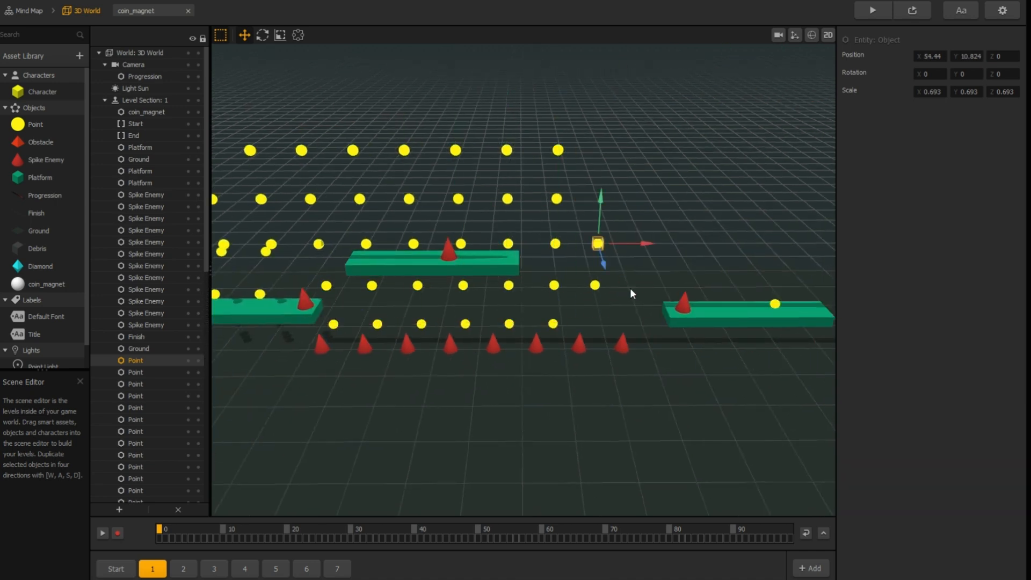
pyautogui.click(138, 159)
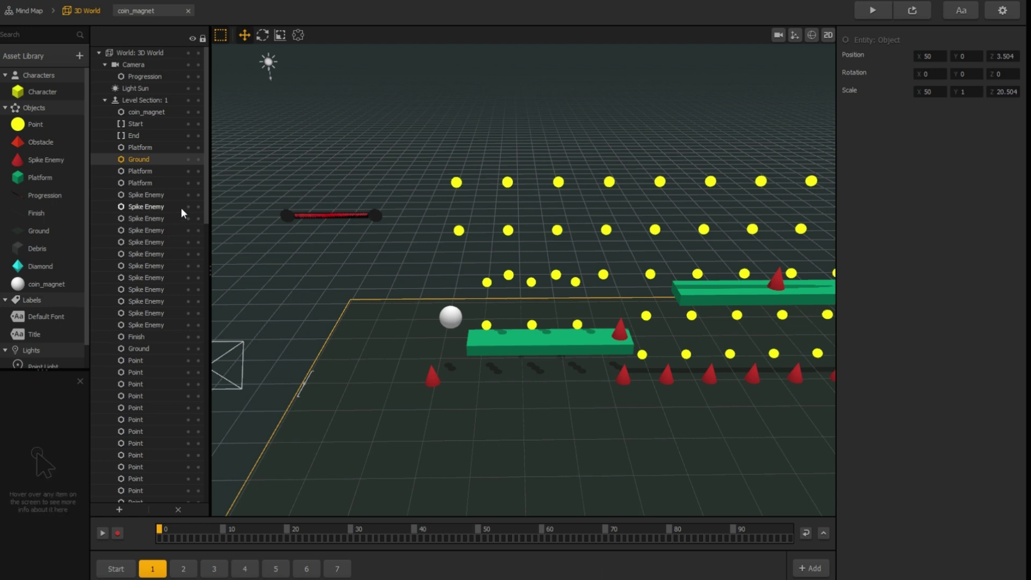
pyautogui.moveTo(35, 124)
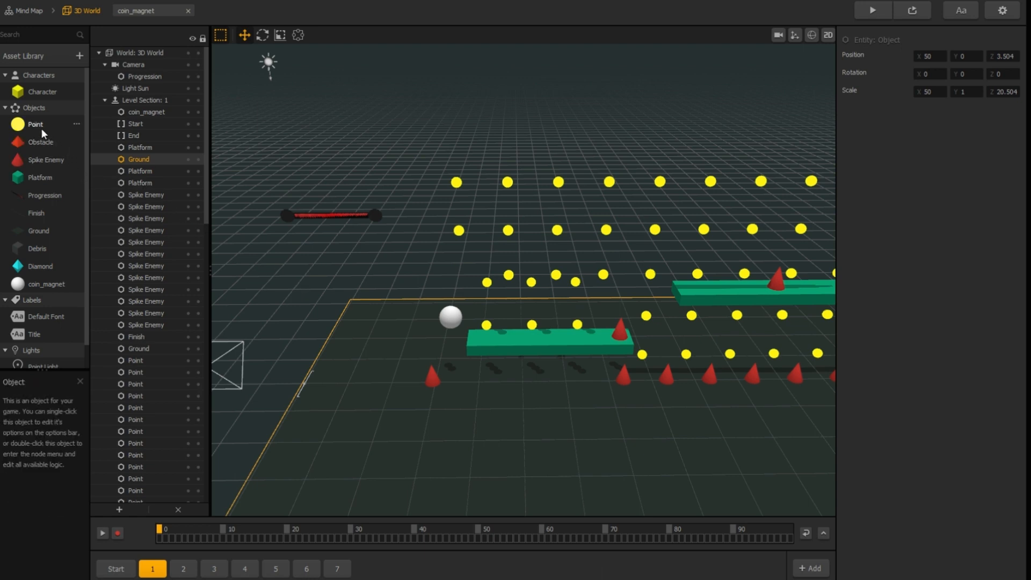
# - Open the Point coin's graph and add a Receive node with event name 'coins'
pyautogui.doubleClick(35, 123)
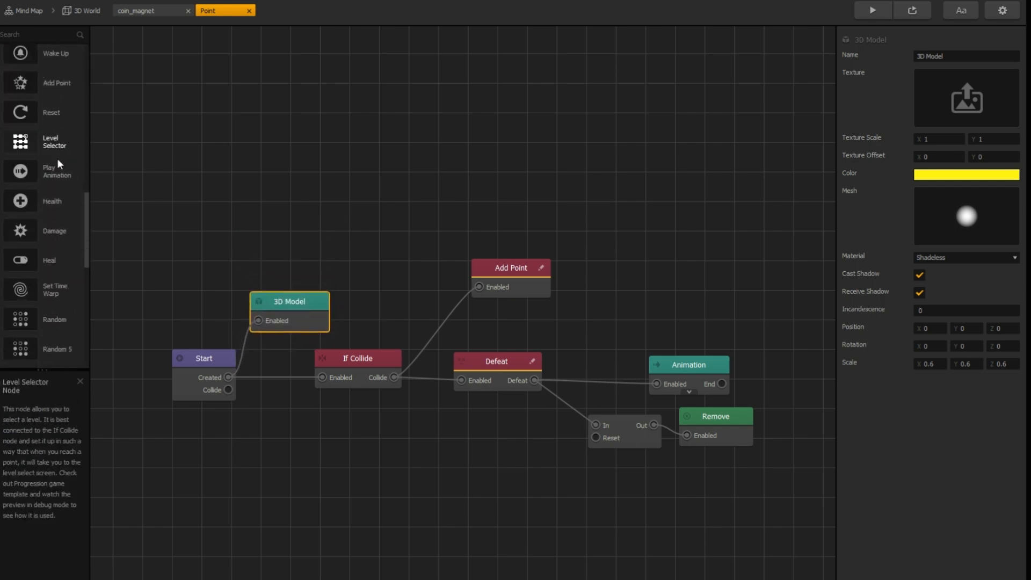
pyautogui.scroll(-3)
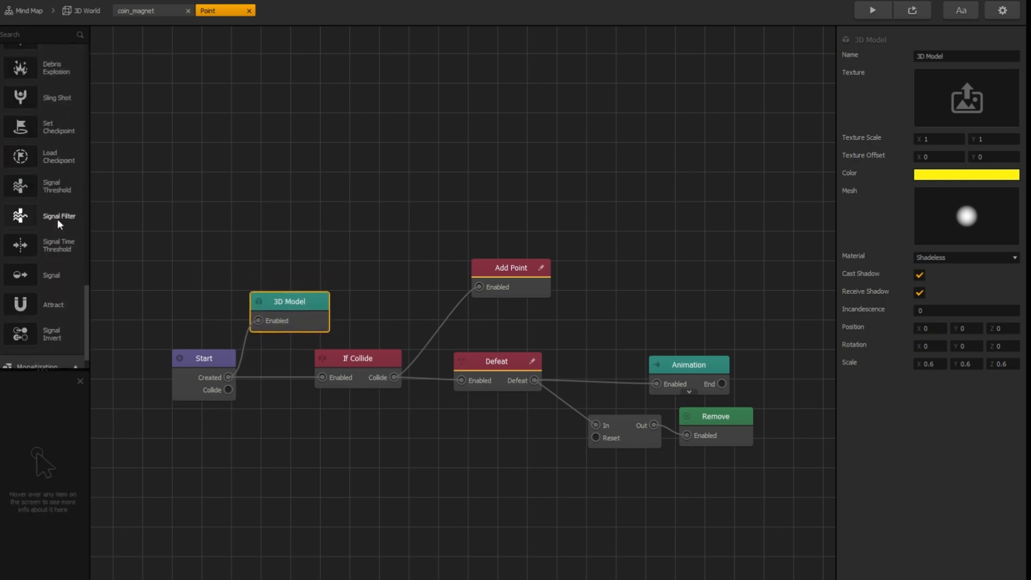
pyautogui.moveTo(61, 154)
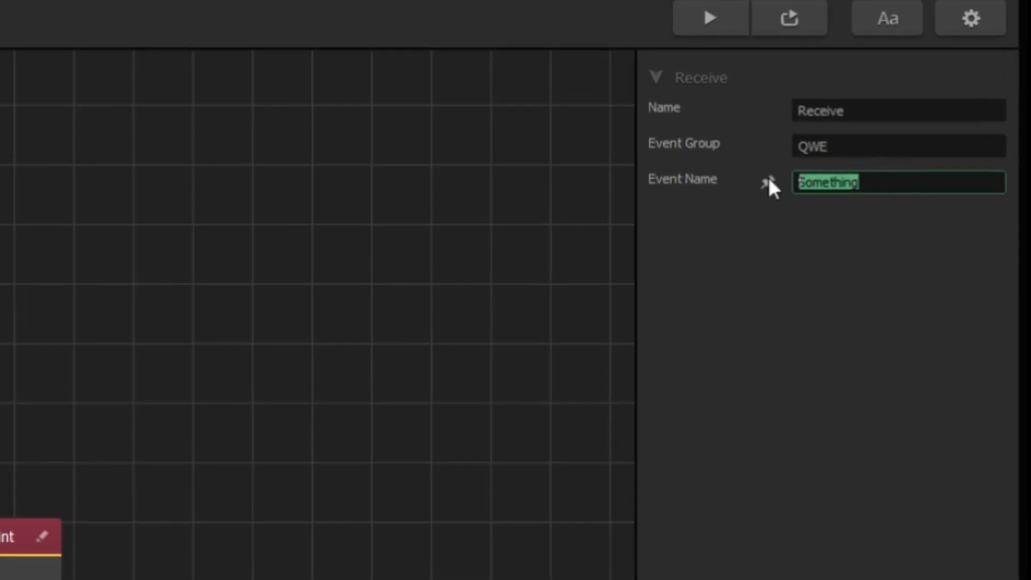
pyautogui.write('coins')
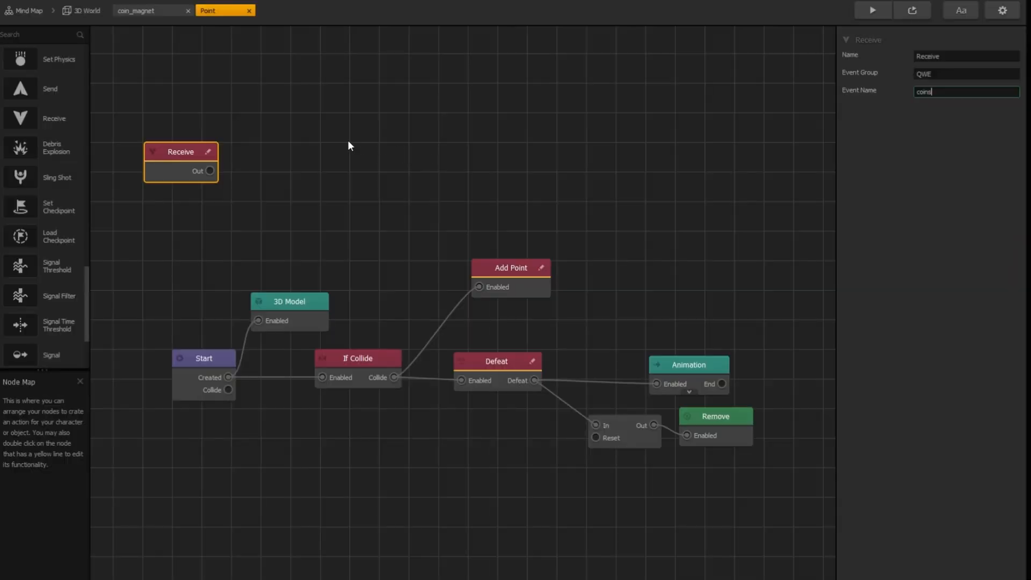
pyautogui.moveTo(340, 156)
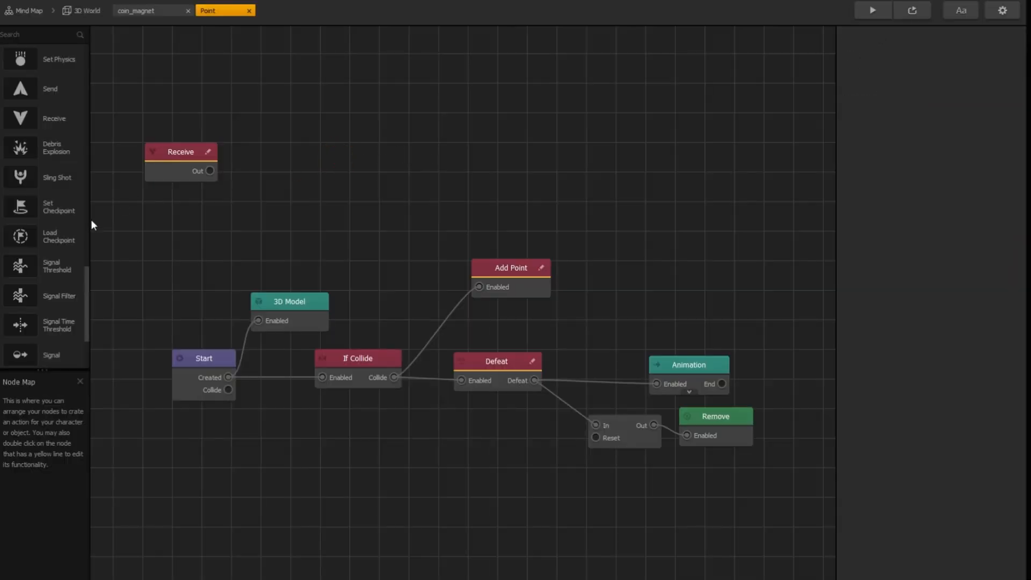
pyautogui.scroll(-3)
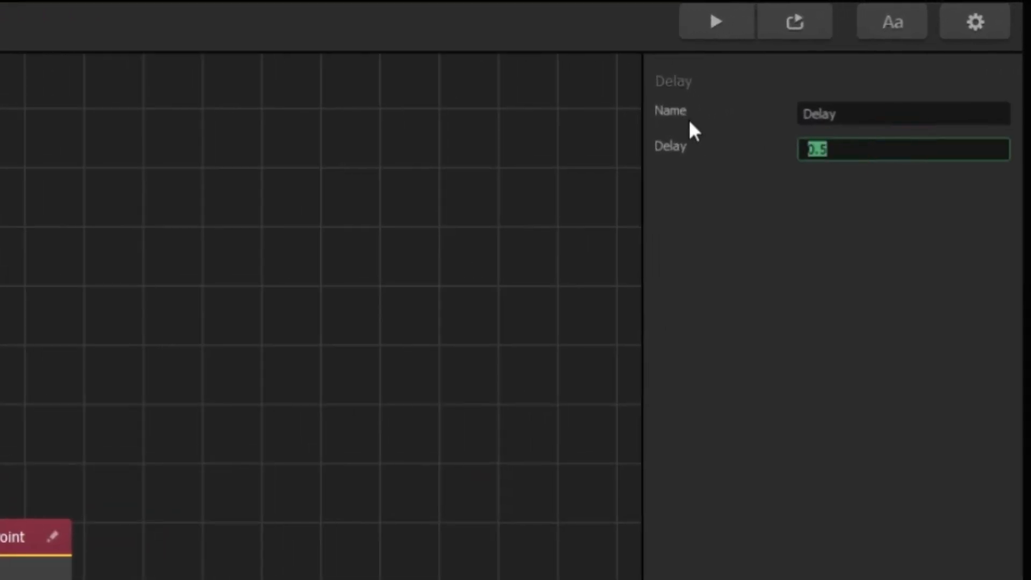
# - Wire Receive through a Delay into State1 and directly into a new State2
pyautogui.write('2')
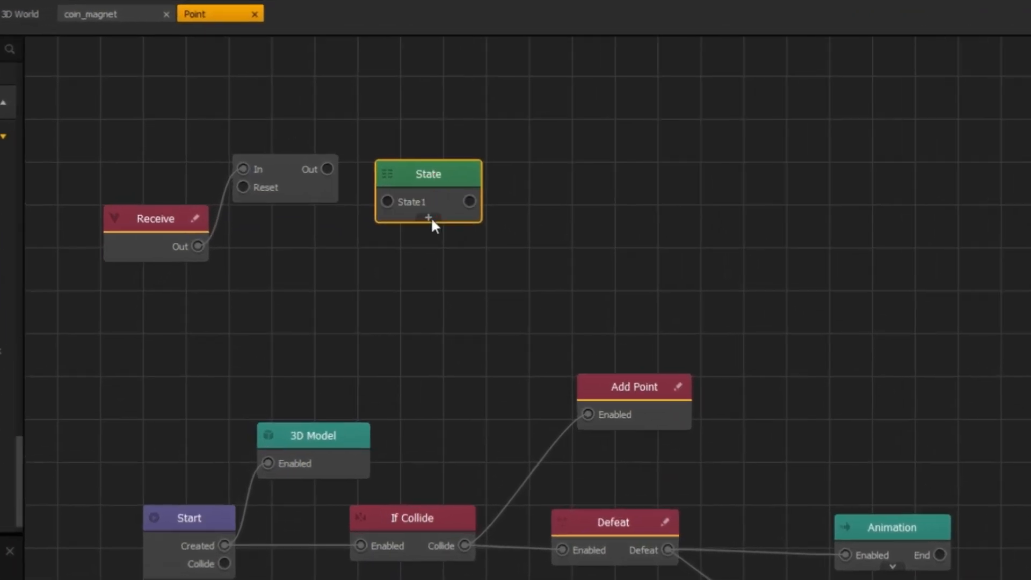
pyautogui.click(427, 217)
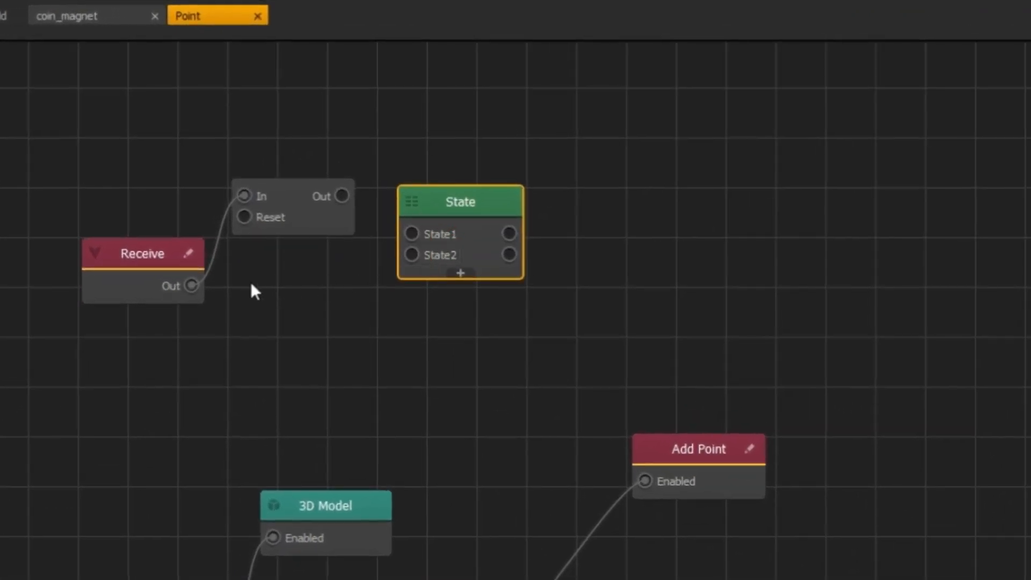
pyautogui.moveTo(334, 222)
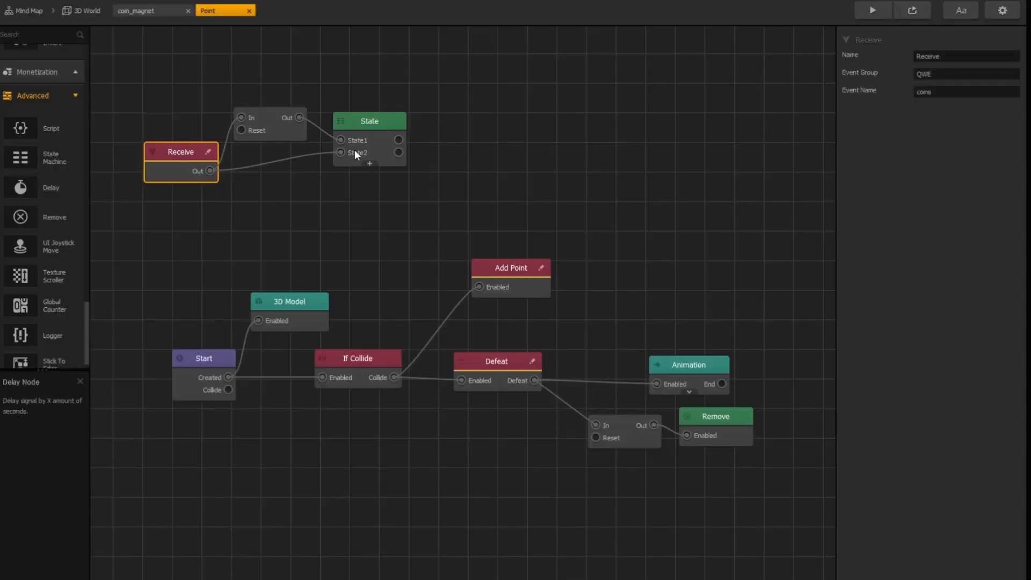
pyautogui.scroll(-3)
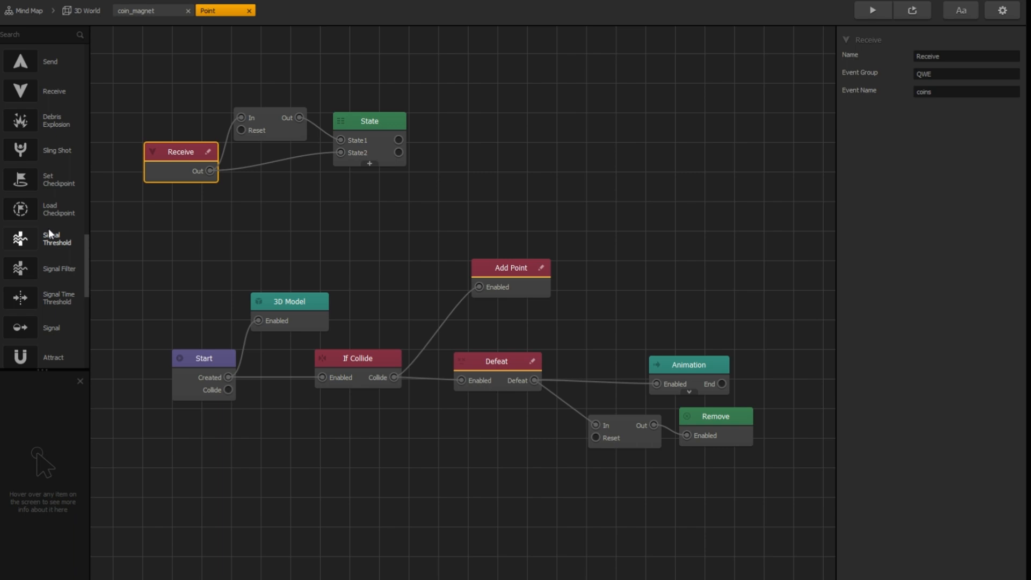
pyautogui.scroll(3)
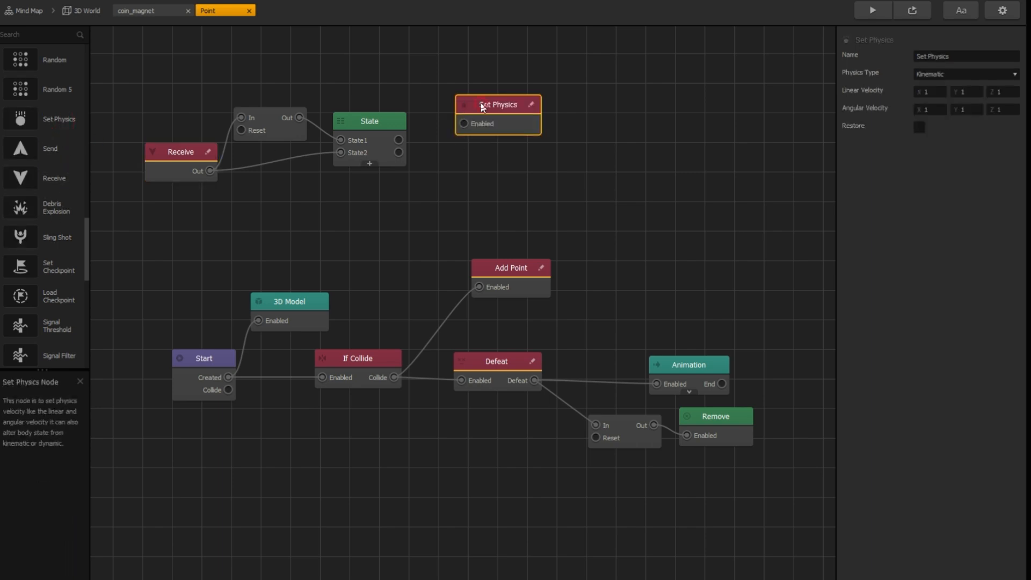
# - Set the Set Physics node to No Physics and drive it from State1
pyautogui.click(966, 73)
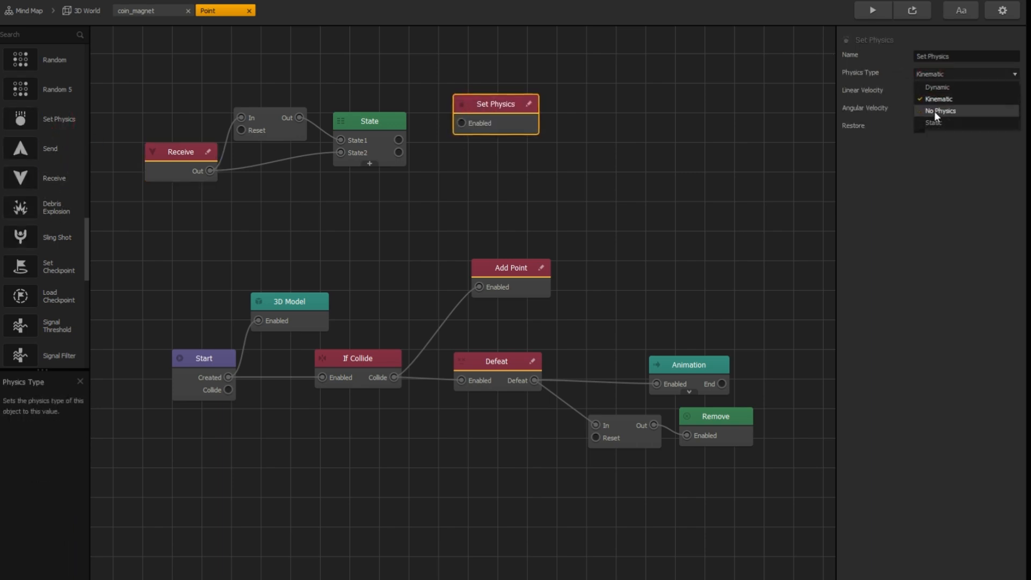
pyautogui.click(369, 120)
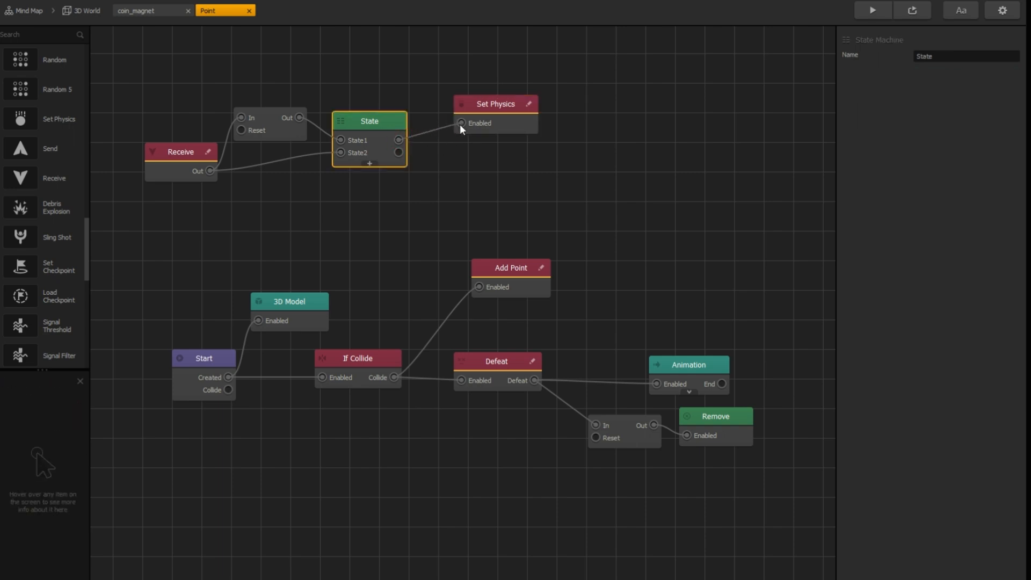
pyautogui.click(495, 103)
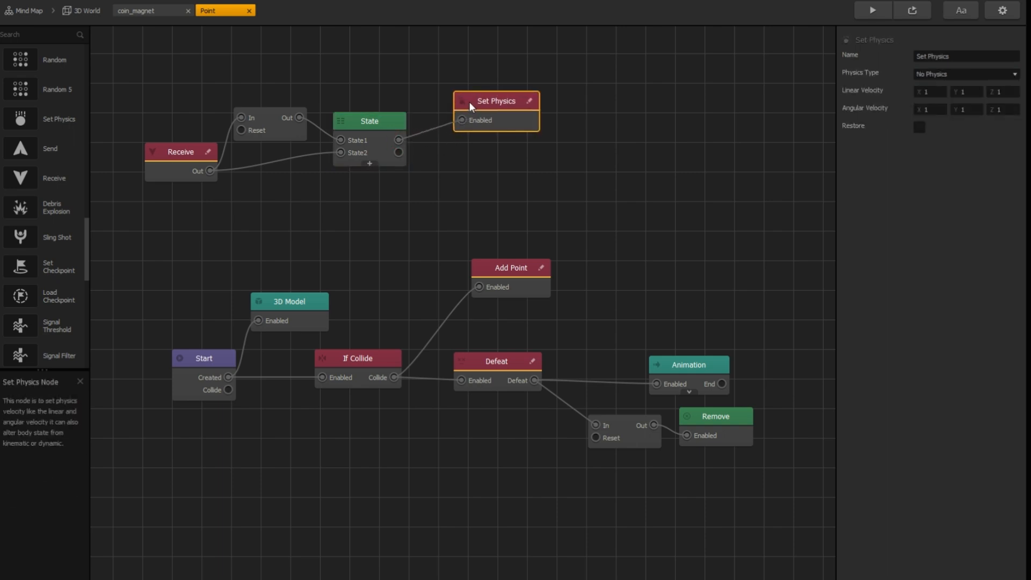
pyautogui.scroll(-3)
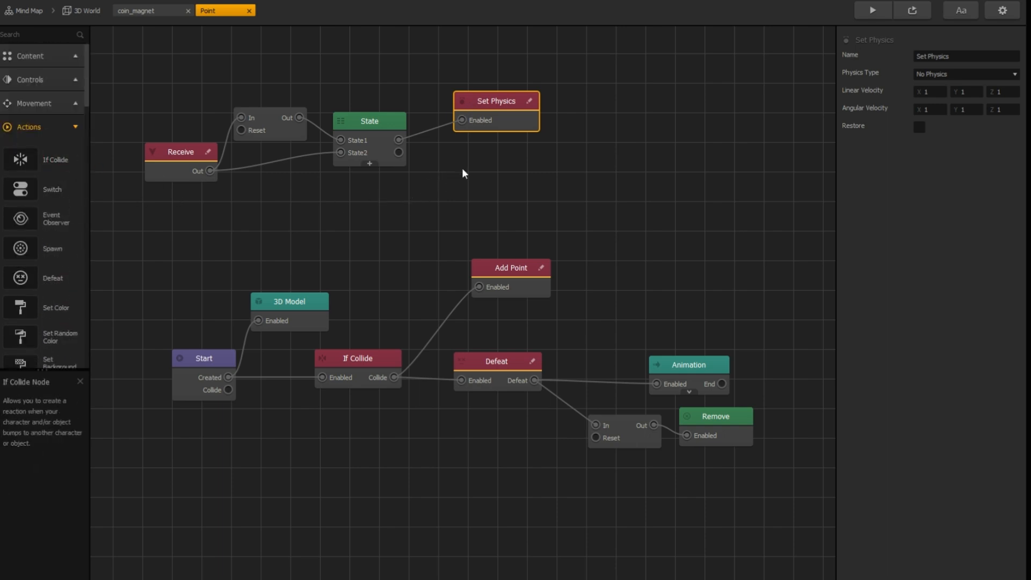
# - Name the sensor If Collide2, scale it 20 on X, Y, Z, affecting only Character
pyautogui.click(357, 358)
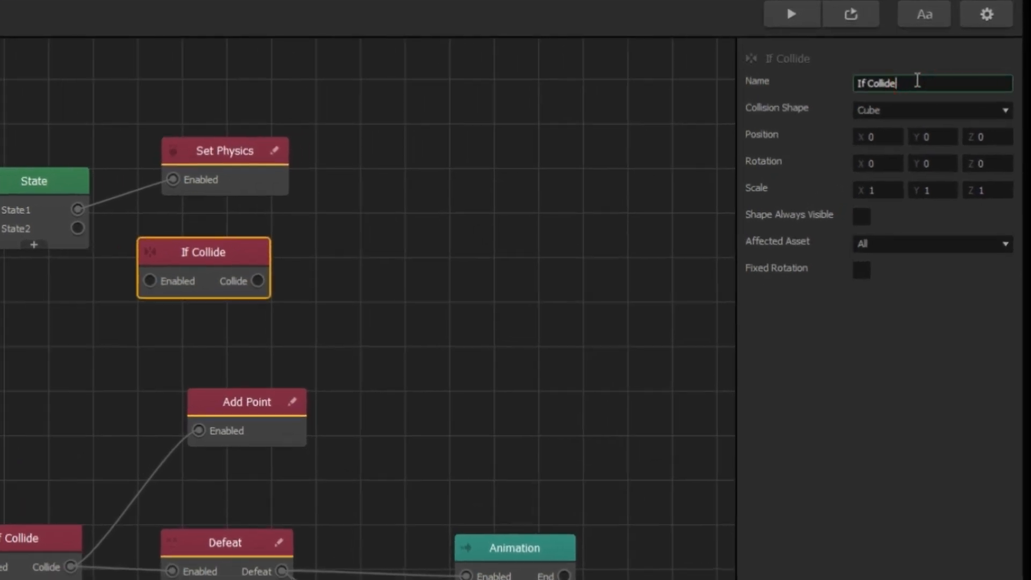
pyautogui.write('2')
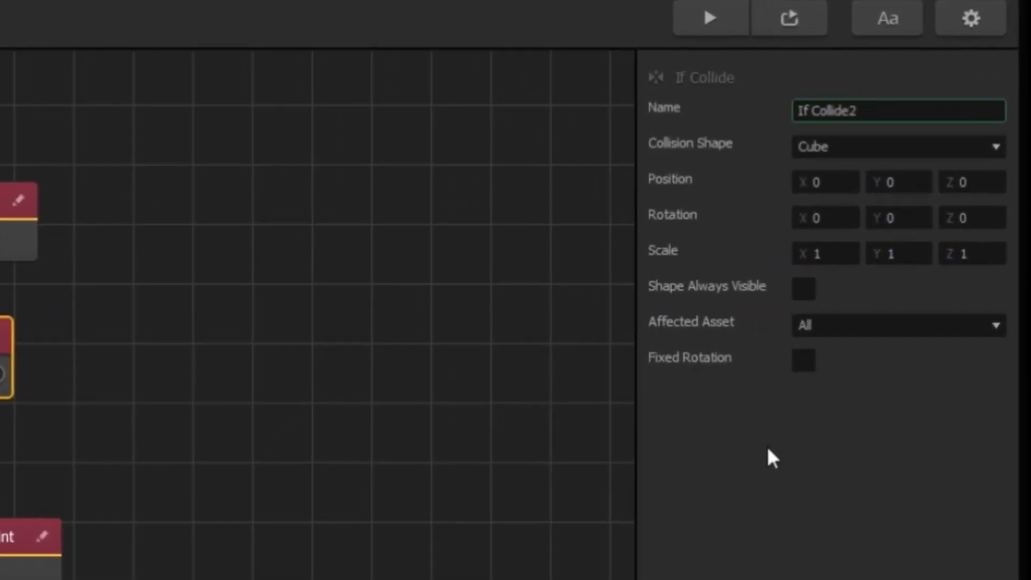
pyautogui.click(825, 252)
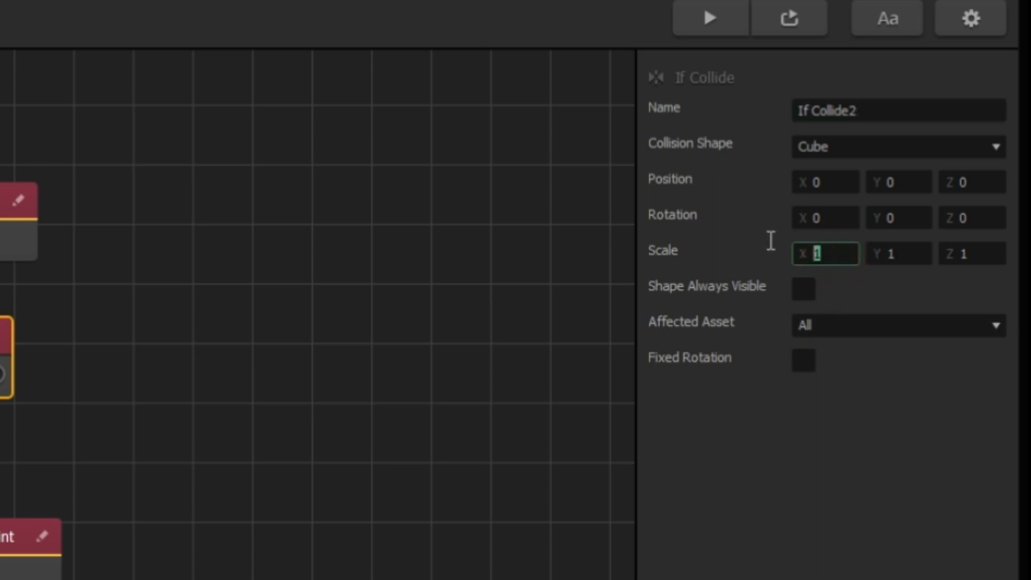
pyautogui.write('20')
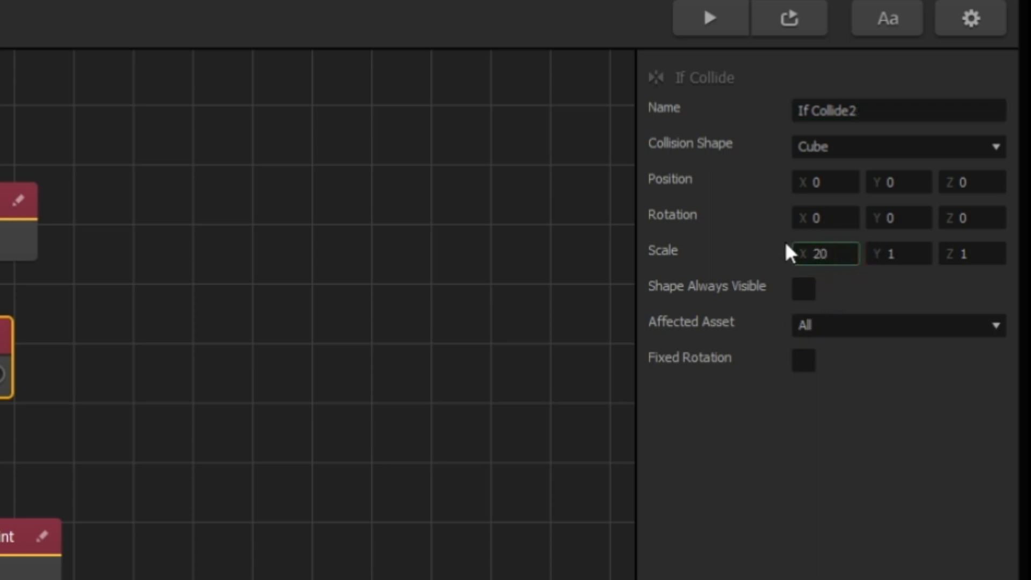
pyautogui.click(898, 254)
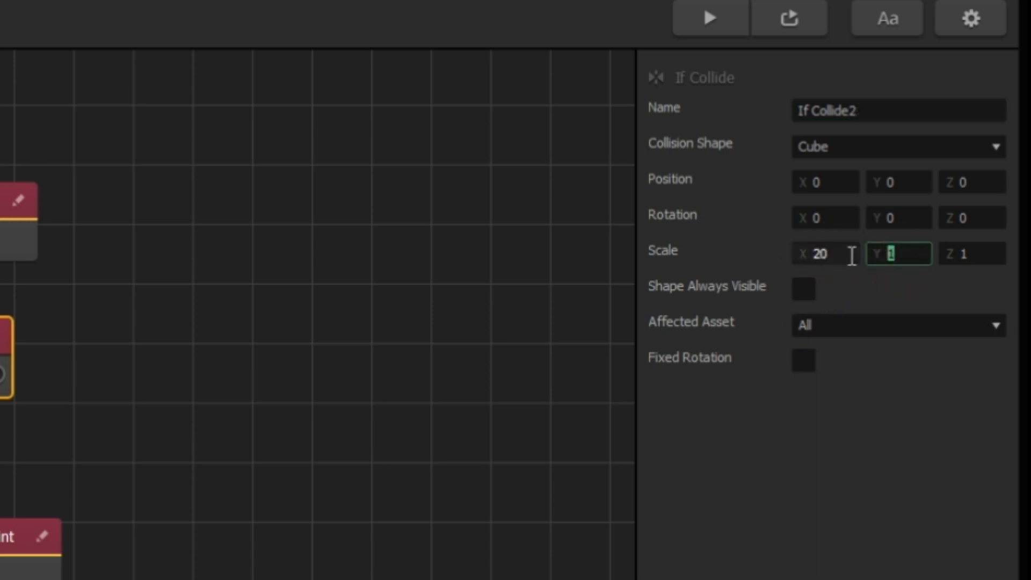
pyautogui.write('20')
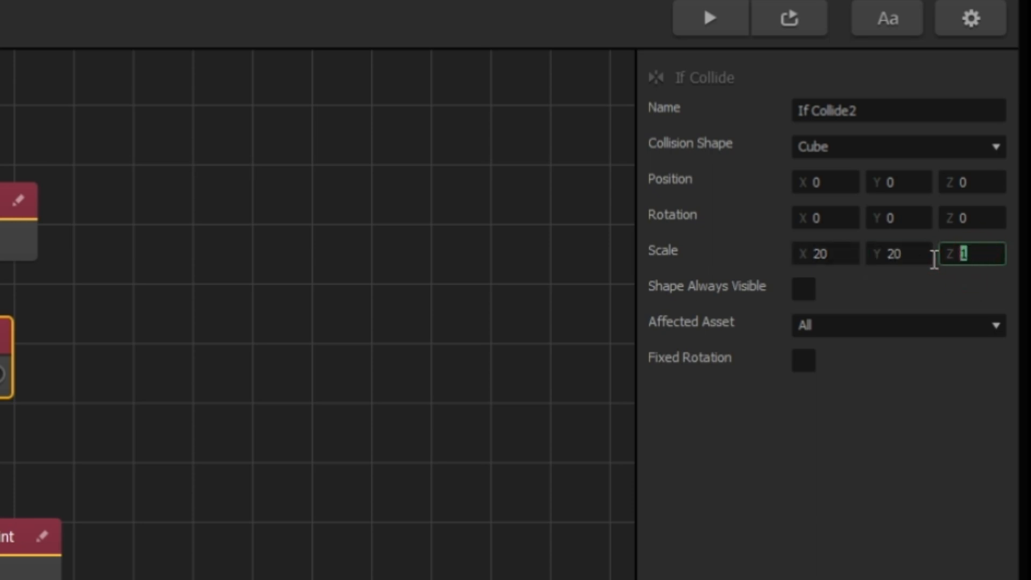
pyautogui.write('20')
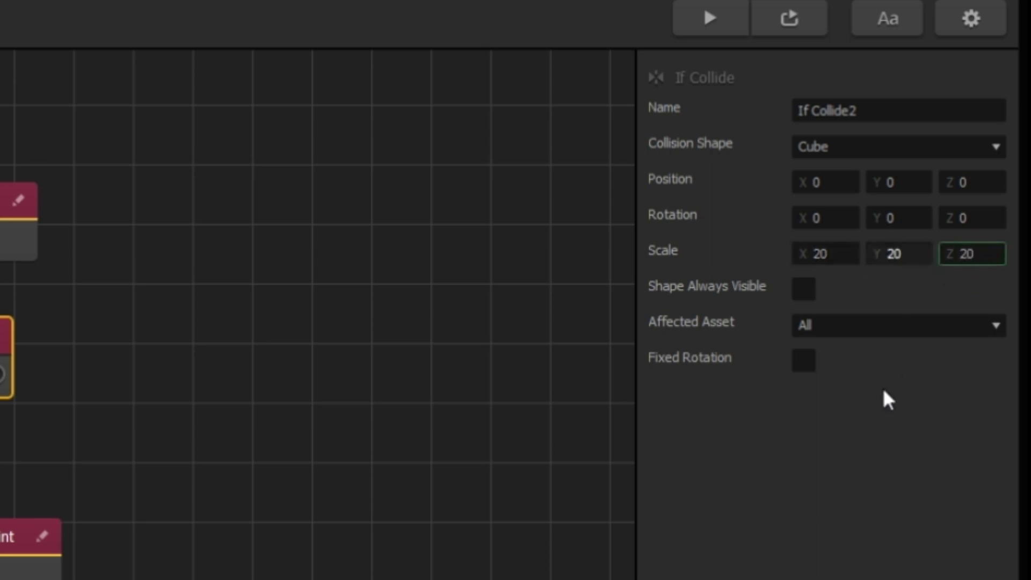
pyautogui.moveTo(863, 342)
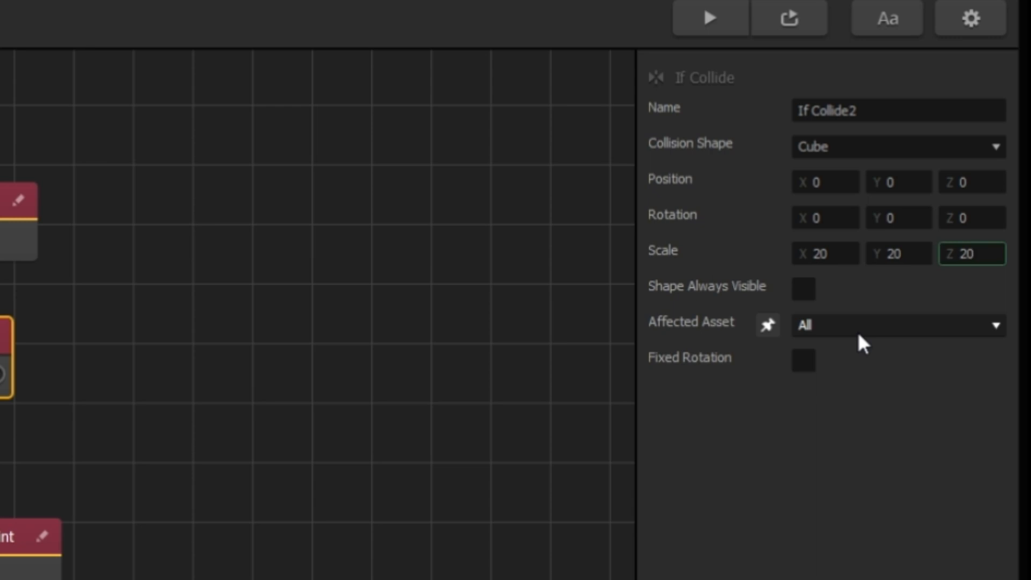
pyautogui.click(897, 325)
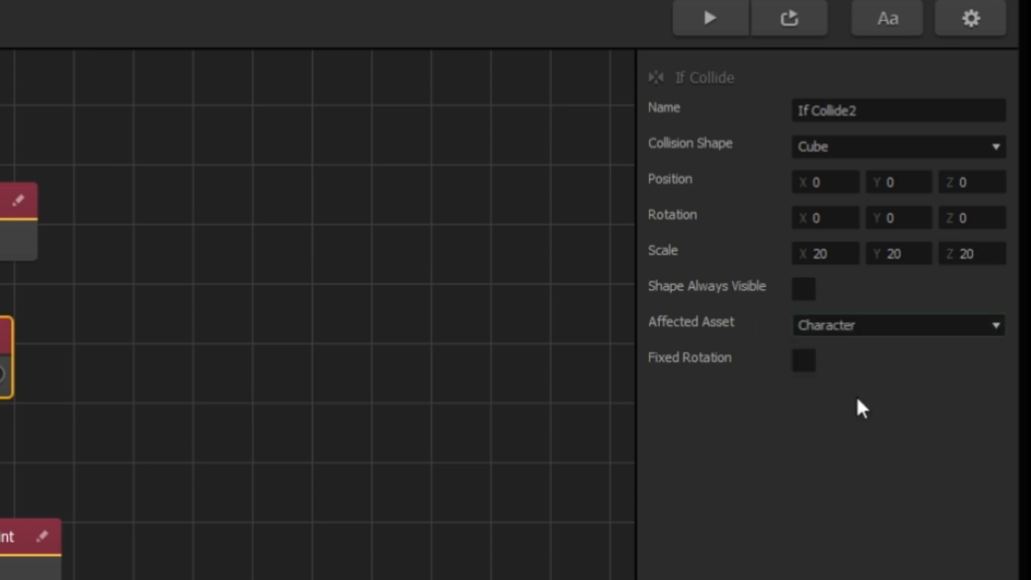
pyautogui.moveTo(839, 486)
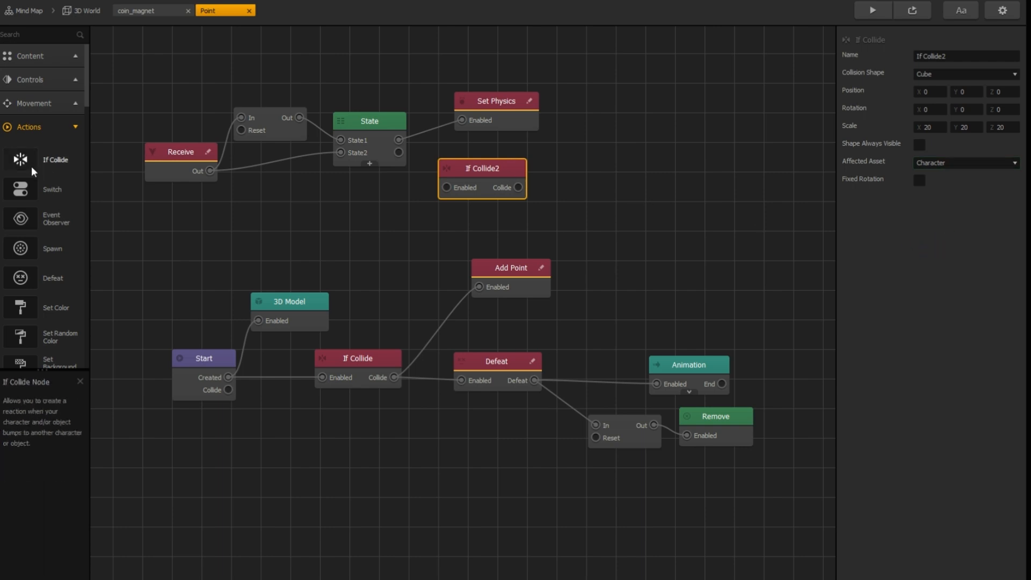
# - Wire State2 into If Collide2 and its Collide output into Attract (strength 5, offset 0)
pyautogui.scroll(-3)
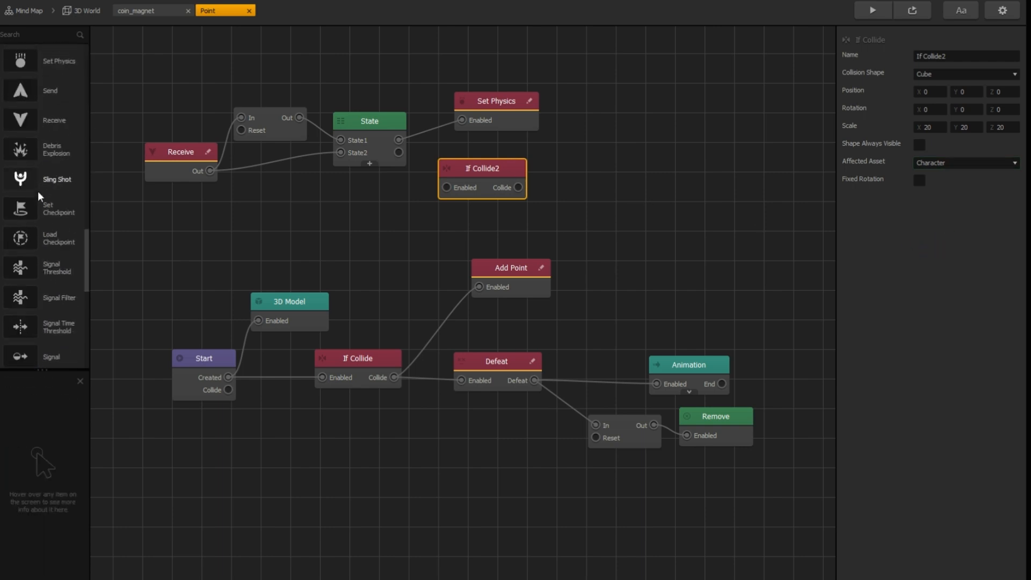
pyautogui.scroll(-3)
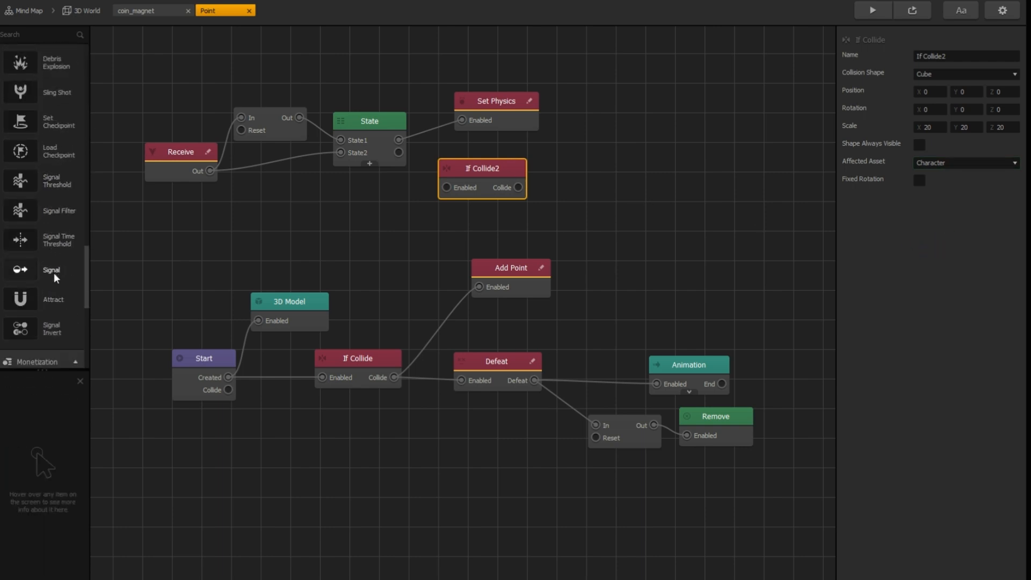
pyautogui.moveTo(575, 165)
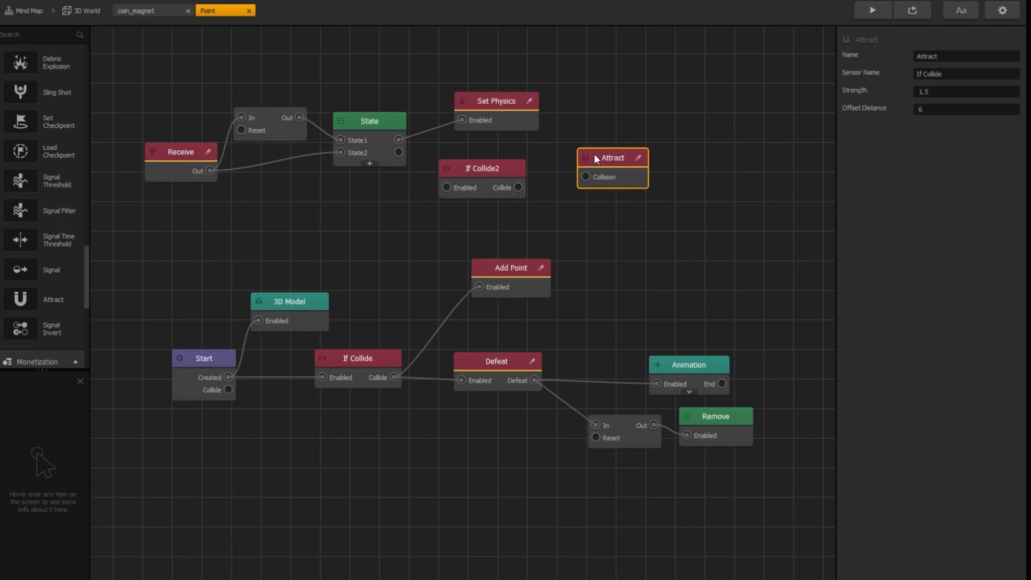
pyautogui.click(369, 120)
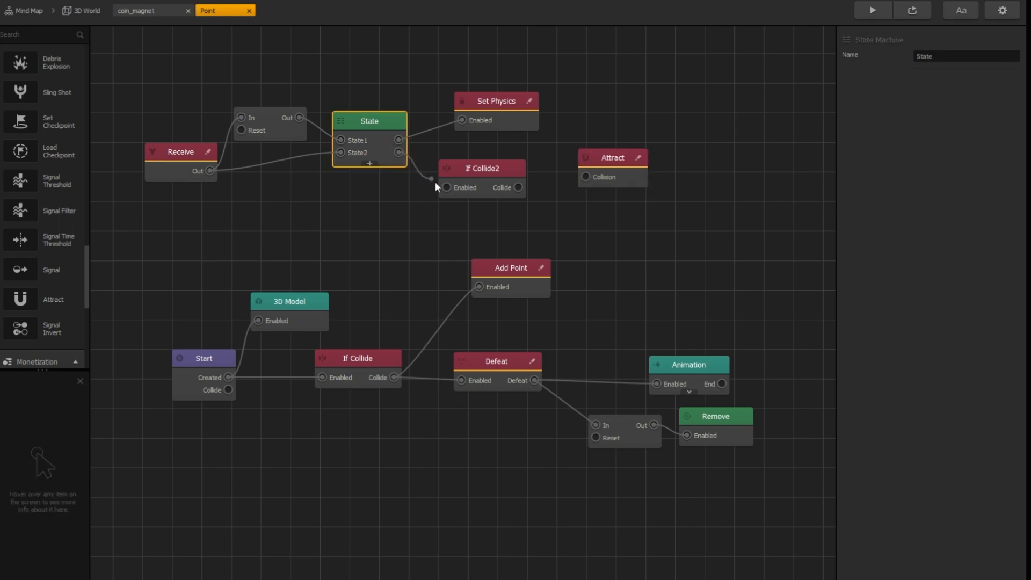
pyautogui.click(481, 169)
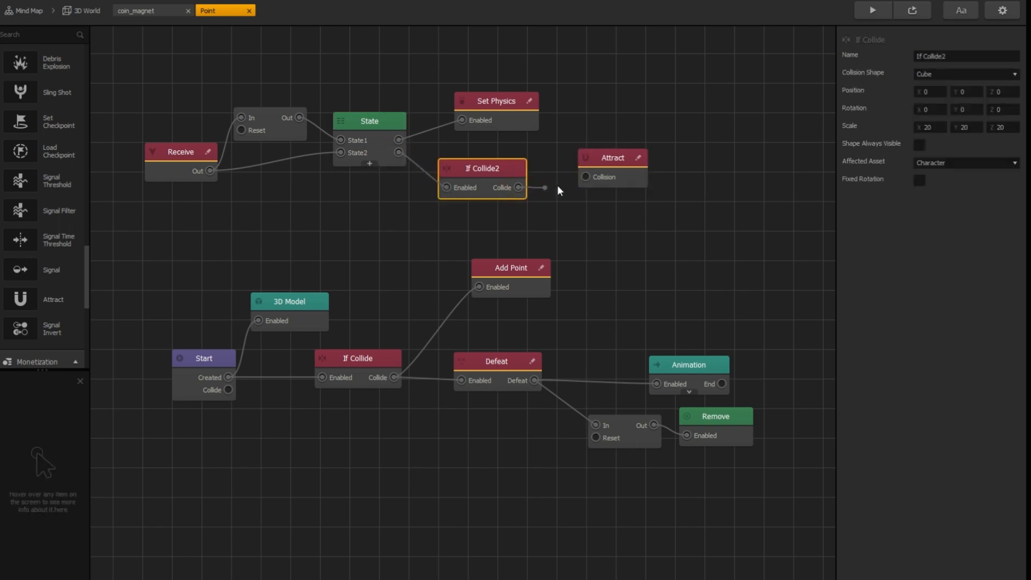
pyautogui.click(610, 157)
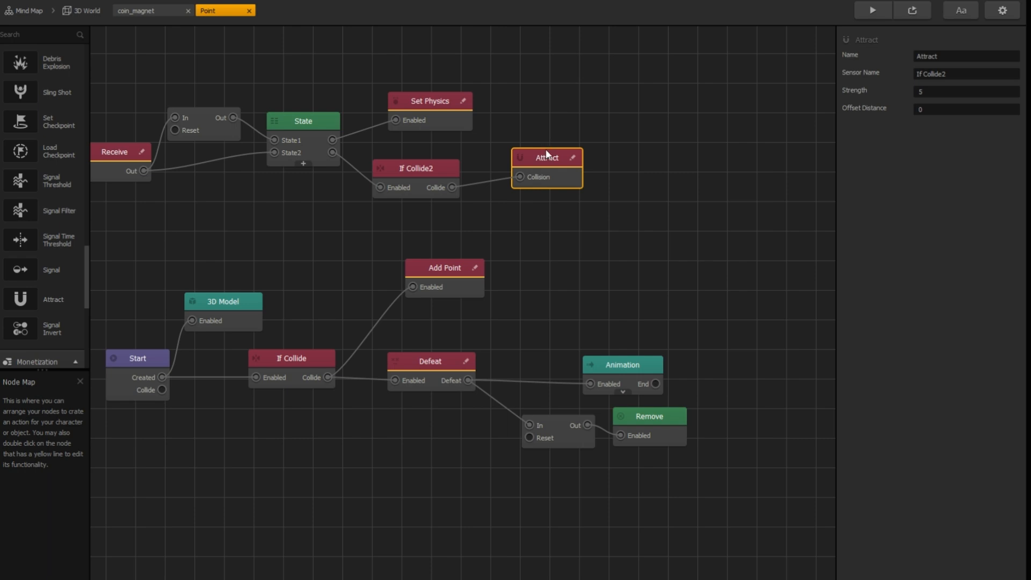
# - Add a 0.2-second Delay between If Collide2's Collide output and the Remove node
pyautogui.doubleClick(545, 158)
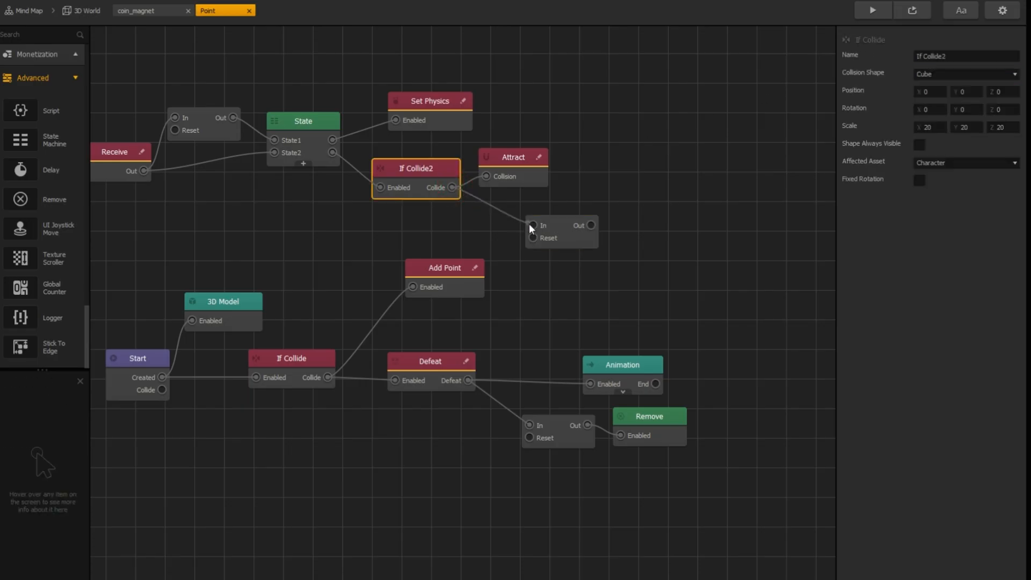
pyautogui.moveTo(532, 234)
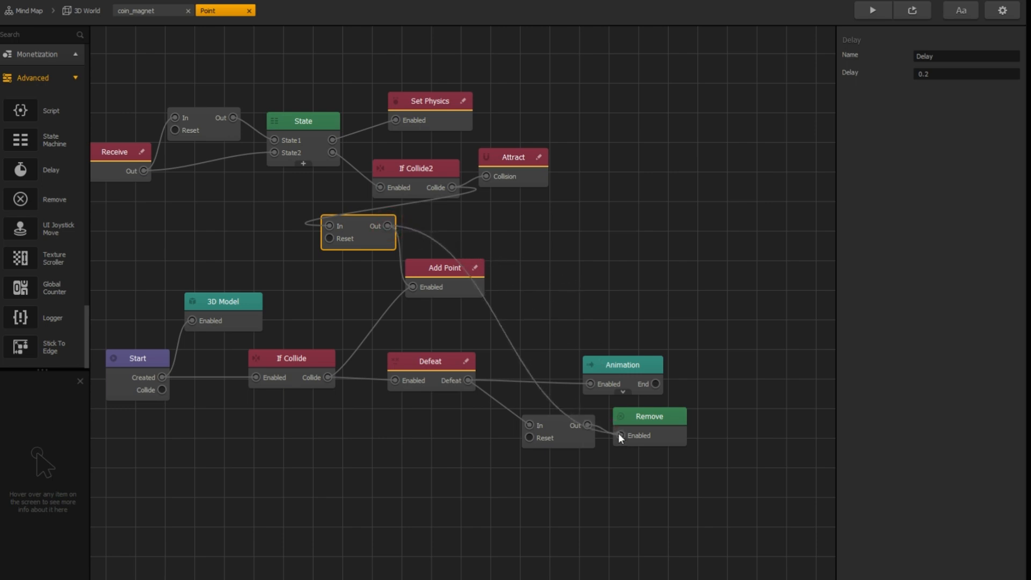
pyautogui.click(291, 358)
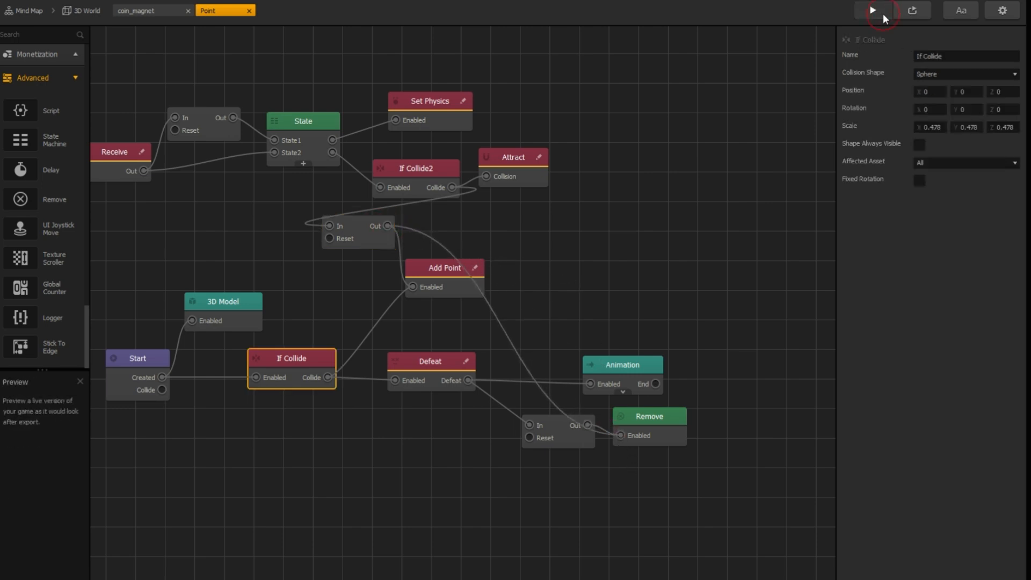
# - Launch a live preview of the game, then remove the Set Physics node
pyautogui.click(873, 9)
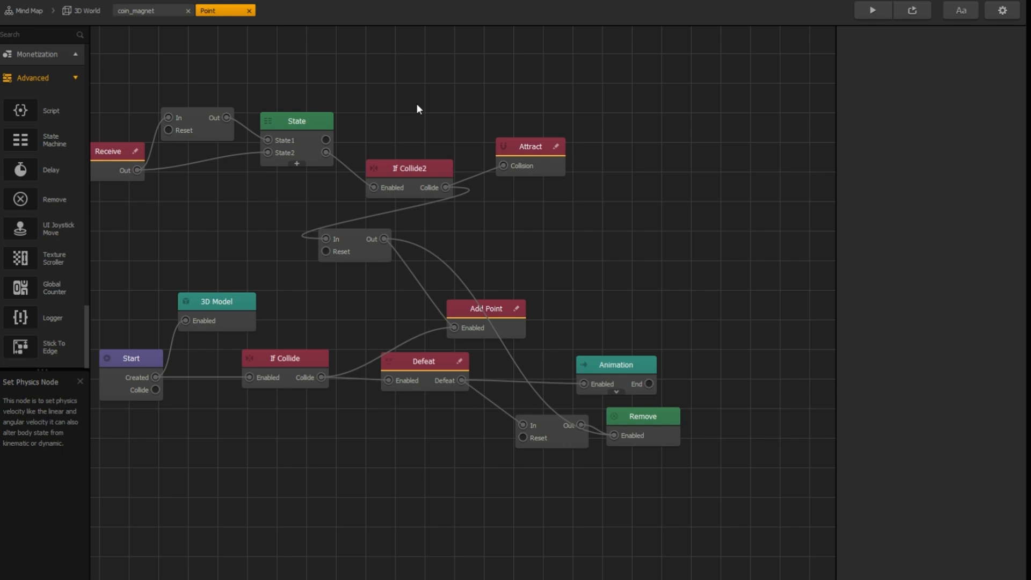
pyautogui.moveTo(873, 10)
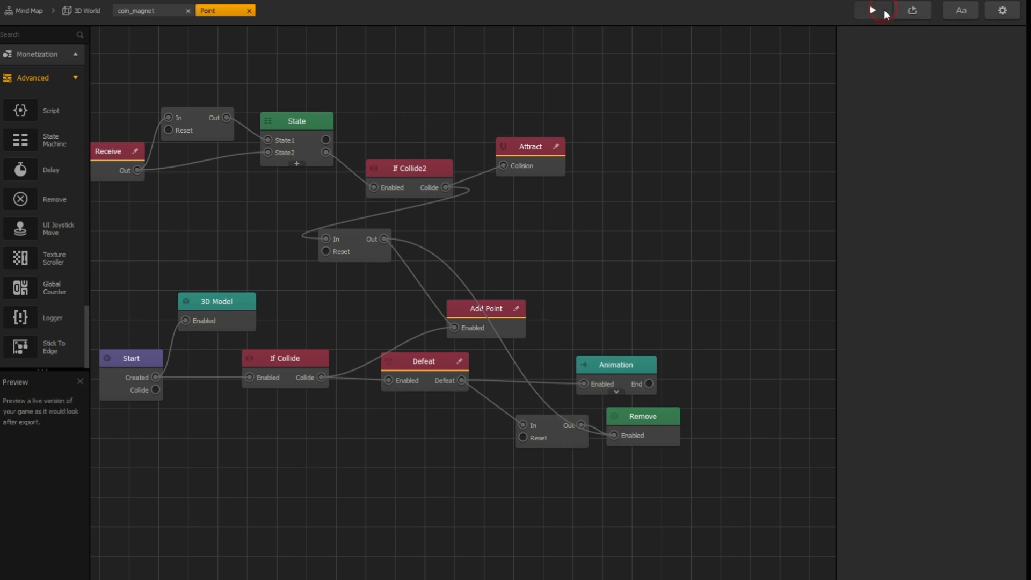
# - Preview the game to Game Over at 52 points, close it, then relaunch and start a new play session
pyautogui.click(873, 9)
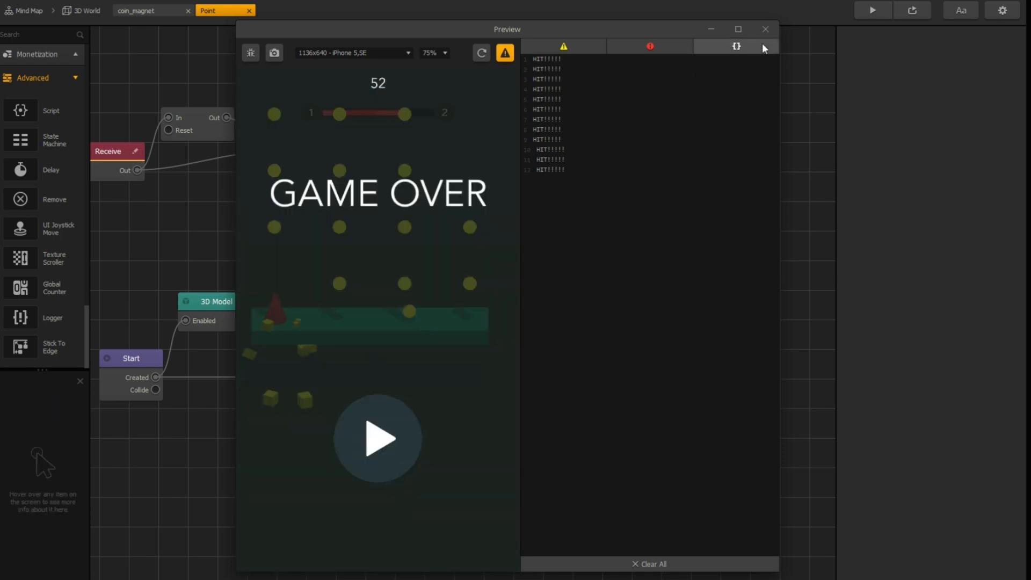
pyautogui.click(764, 29)
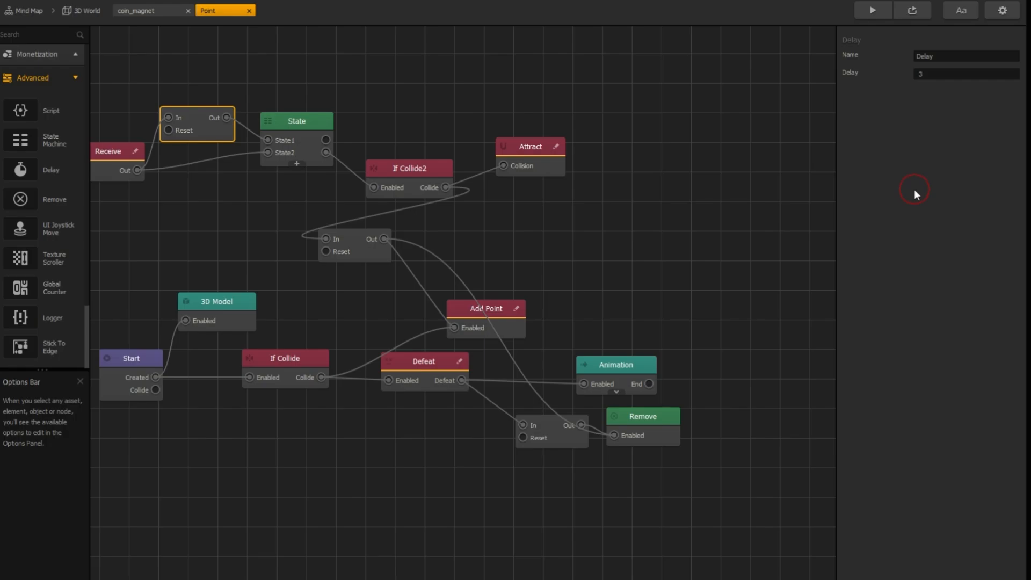
pyautogui.click(873, 10)
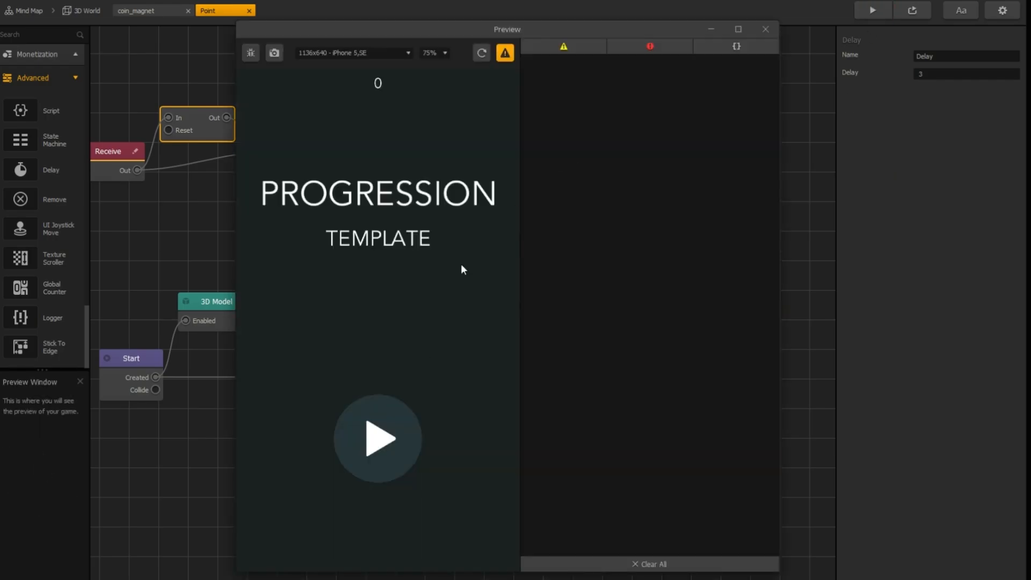
pyautogui.click(377, 439)
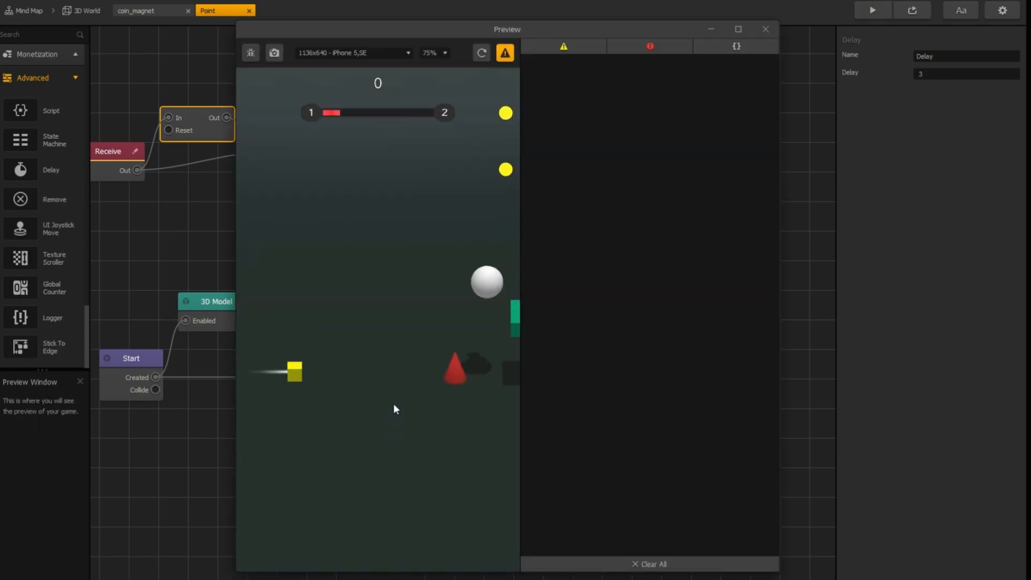